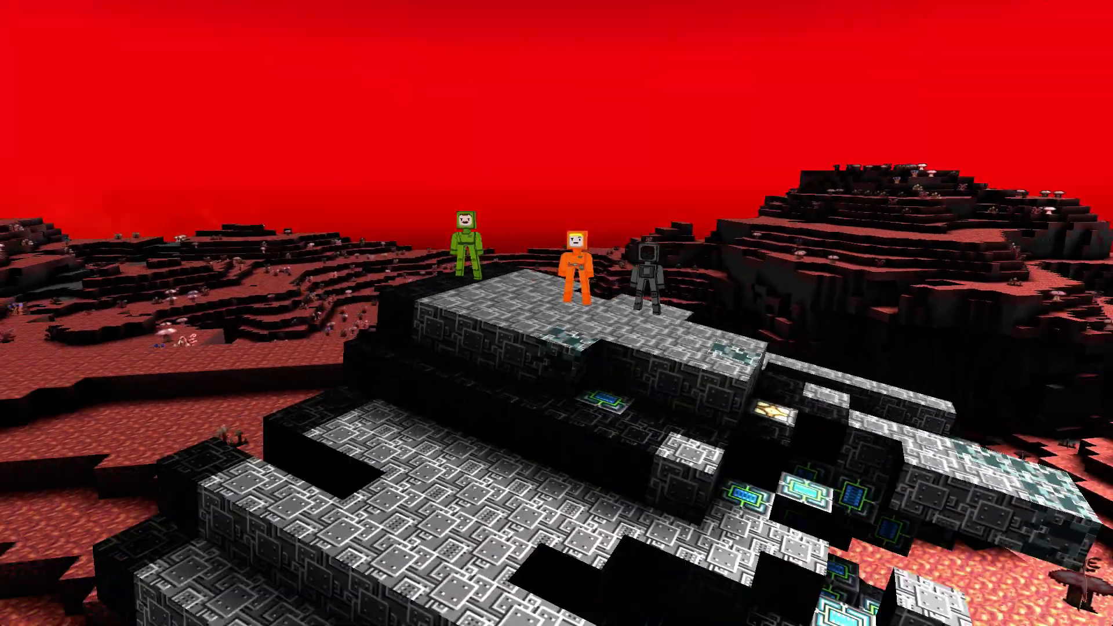
Step: Walk out of the corridor and look up at the grey battleship frame overhead
scroll(down, 3)
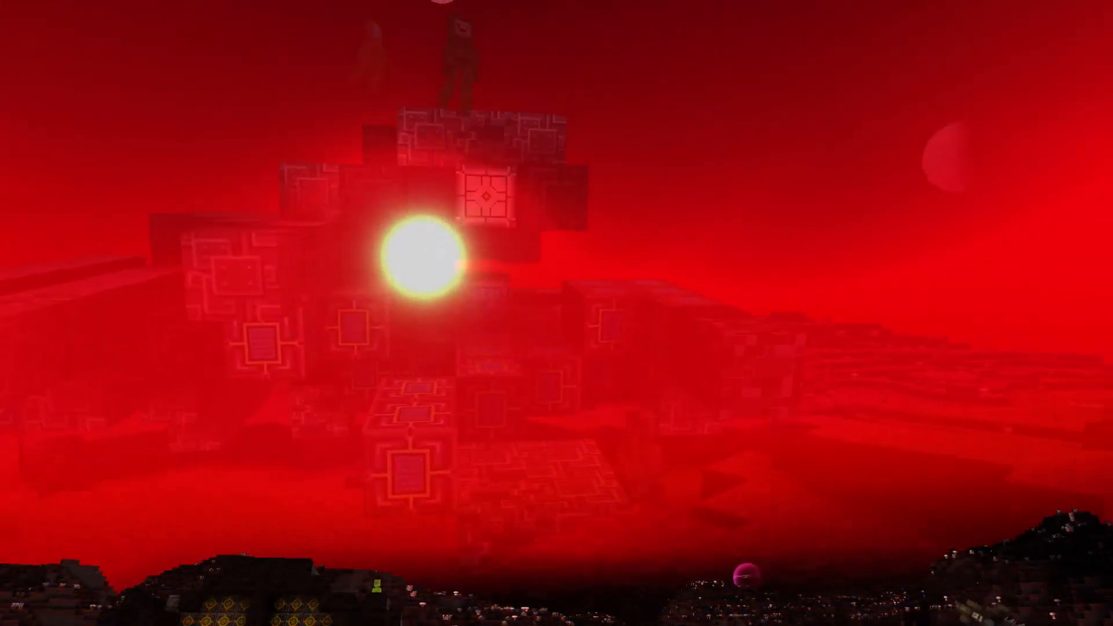
mouse_move(557, 314)
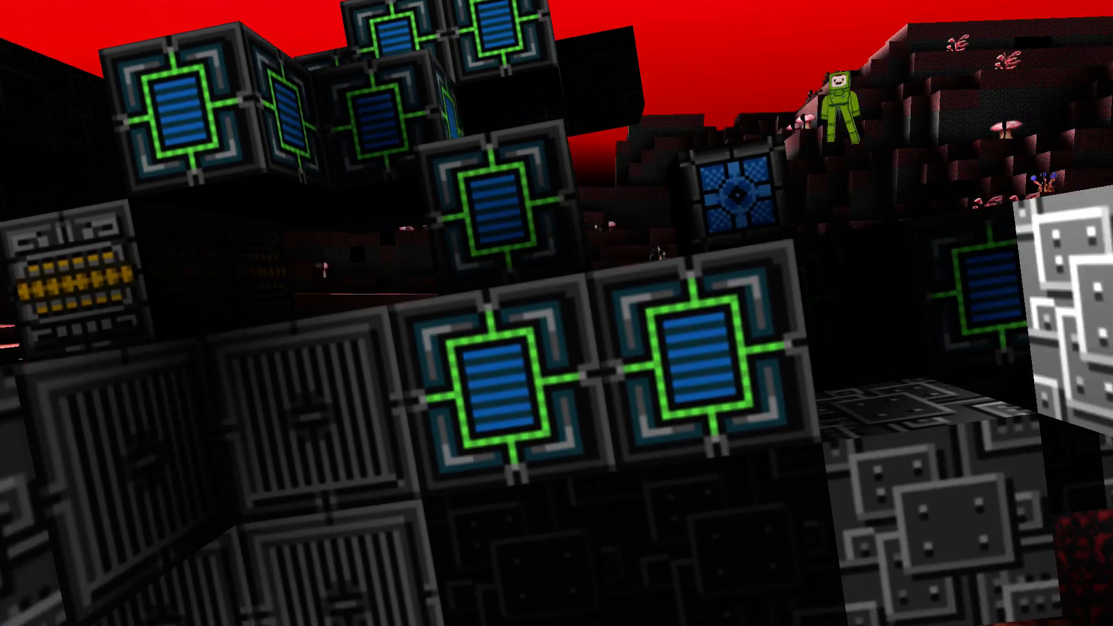
mouse_move(557, 313)
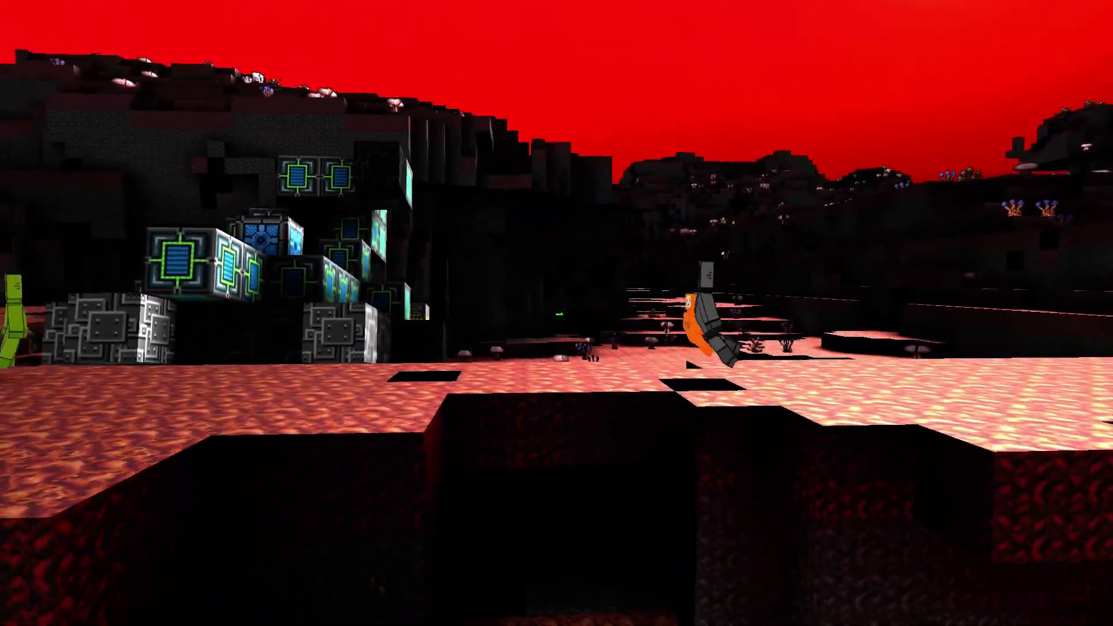
mouse_move(557, 313)
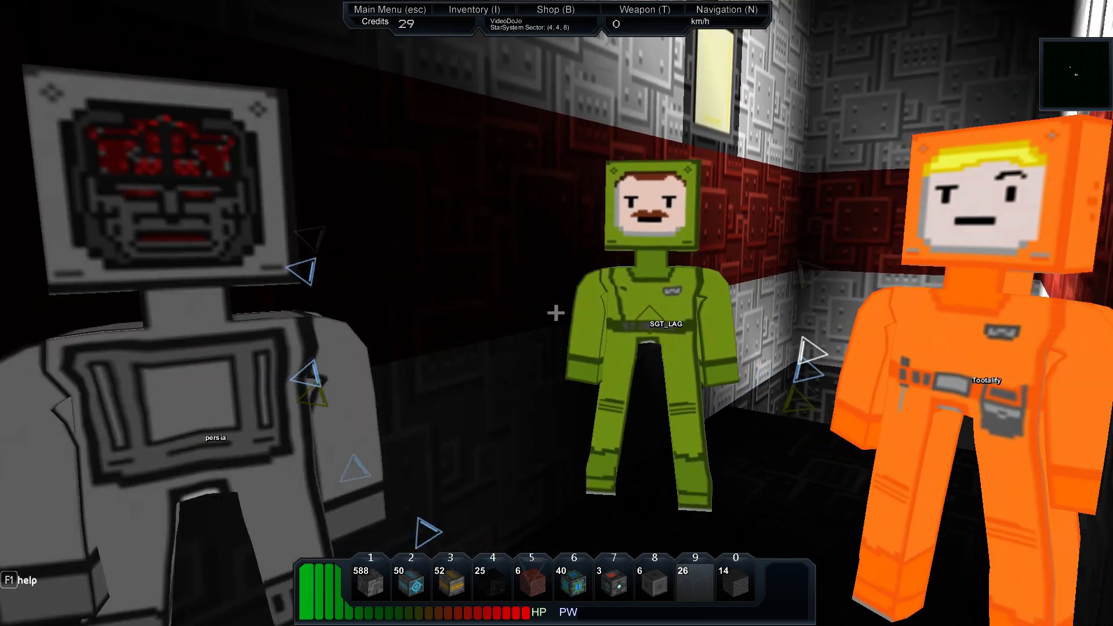
mouse_move(556, 312)
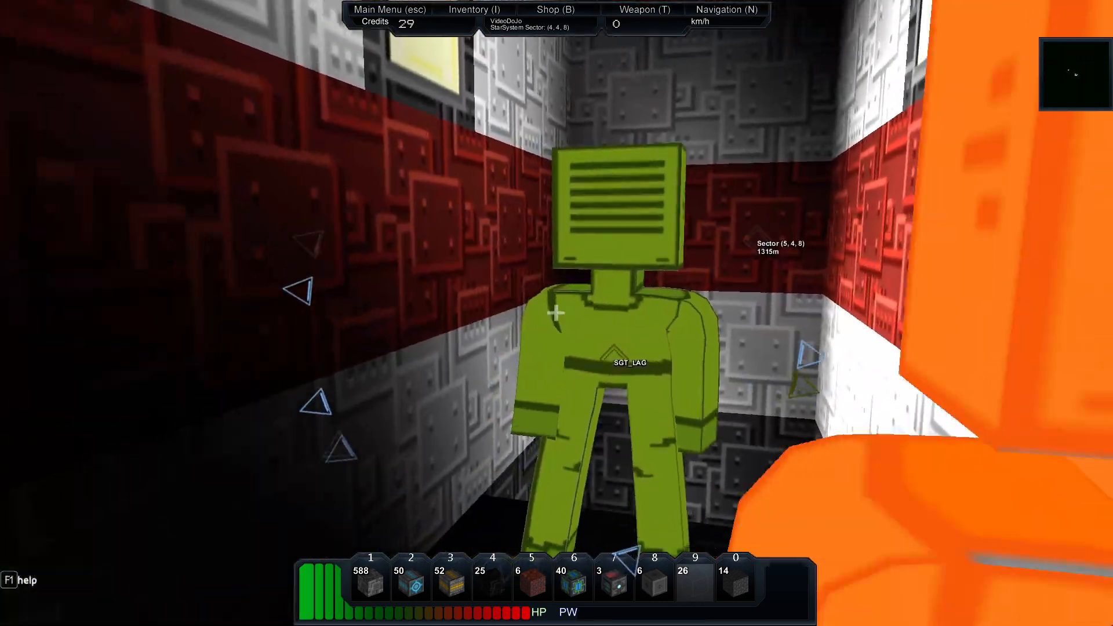
mouse_move(557, 313)
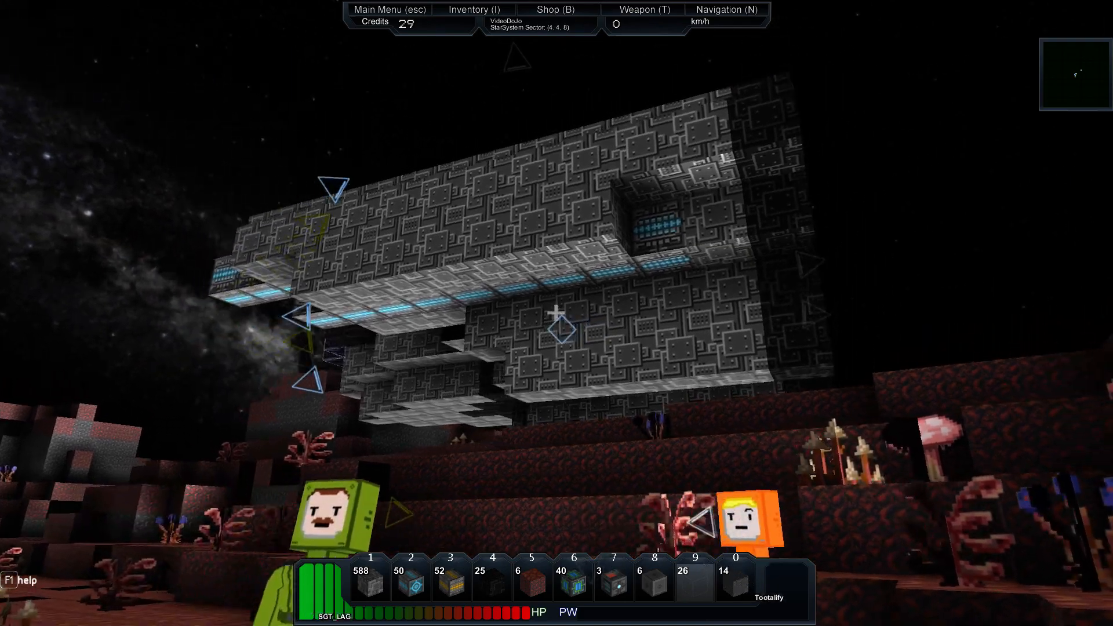
mouse_move(556, 313)
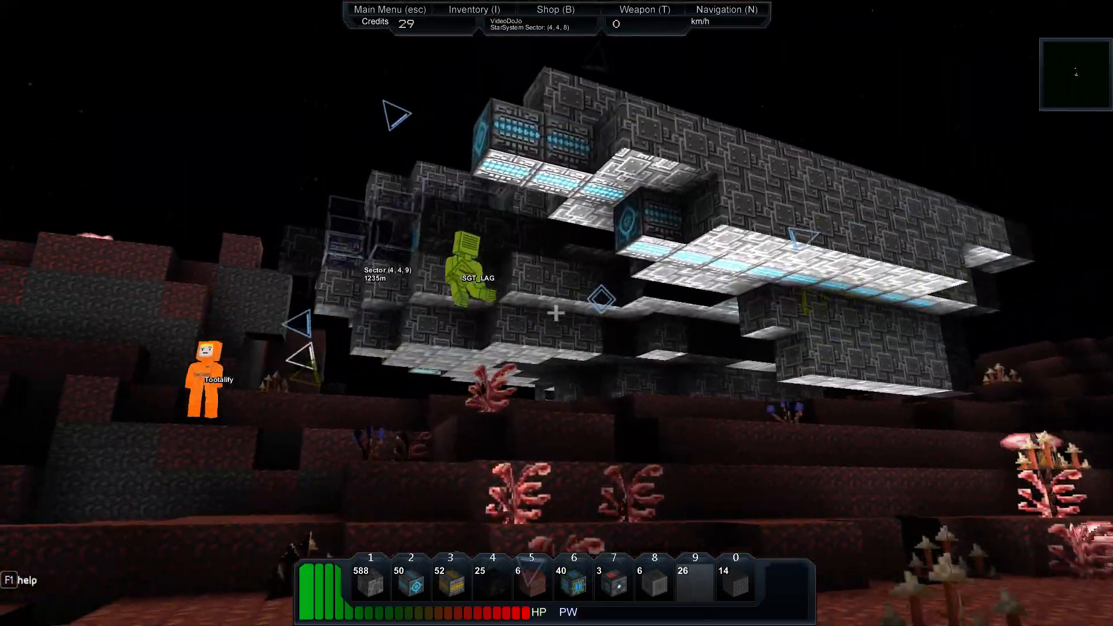
mouse_move(557, 313)
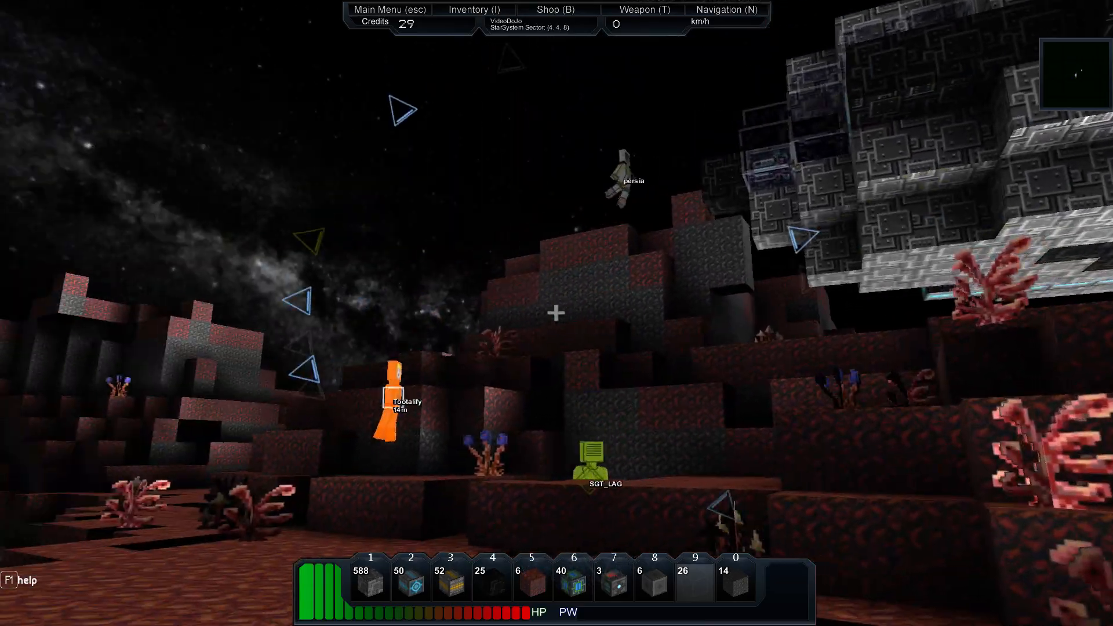
mouse_move(557, 313)
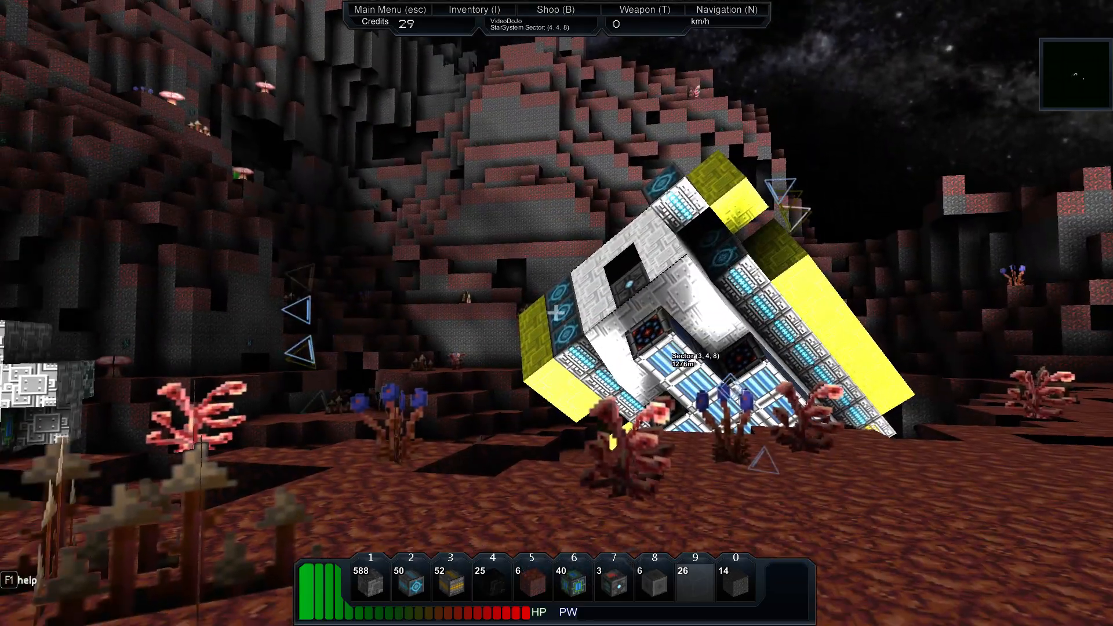
mouse_move(557, 313)
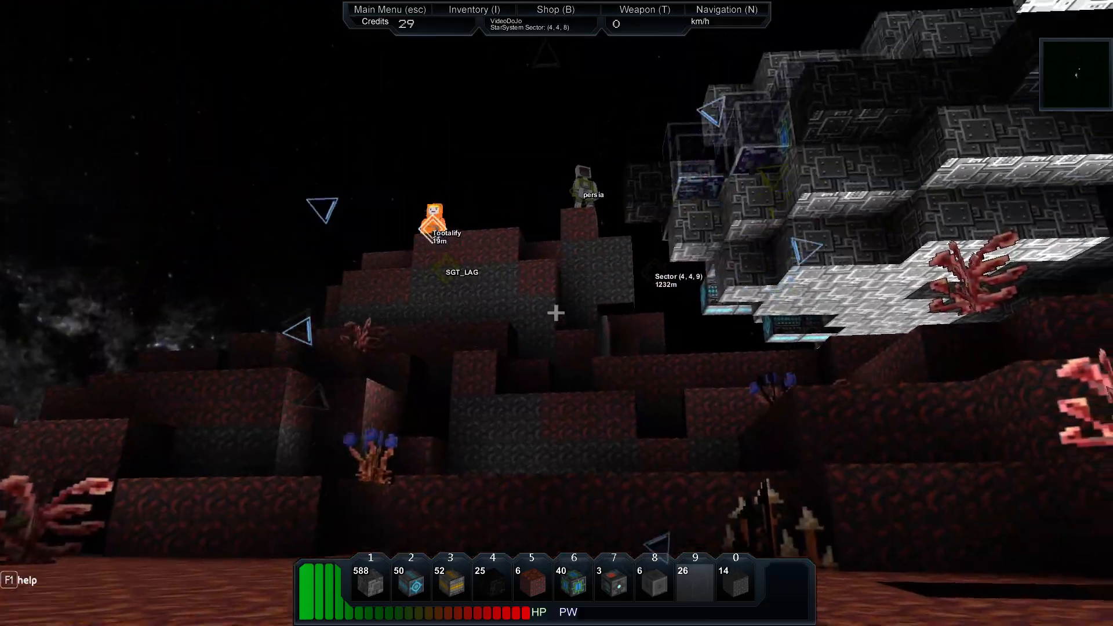
mouse_move(557, 313)
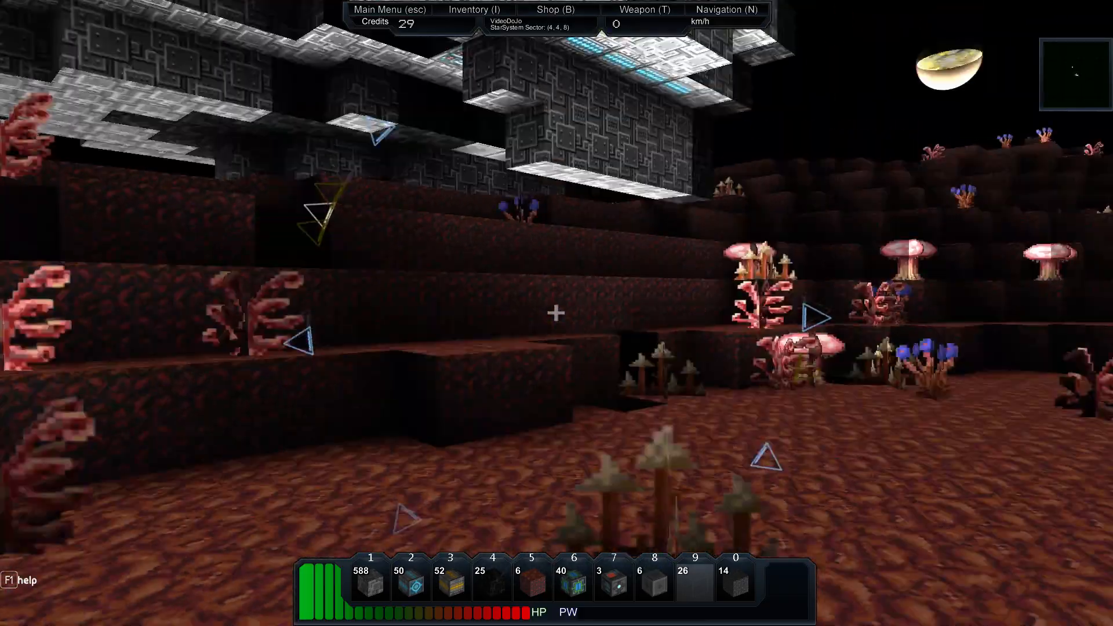
mouse_move(557, 313)
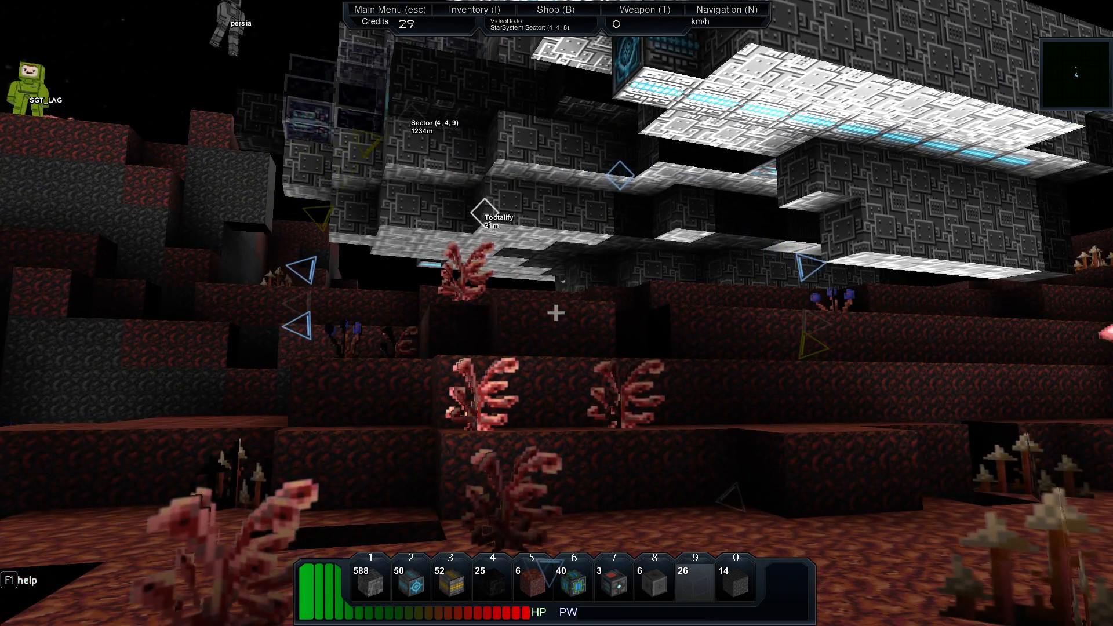
mouse_move(557, 313)
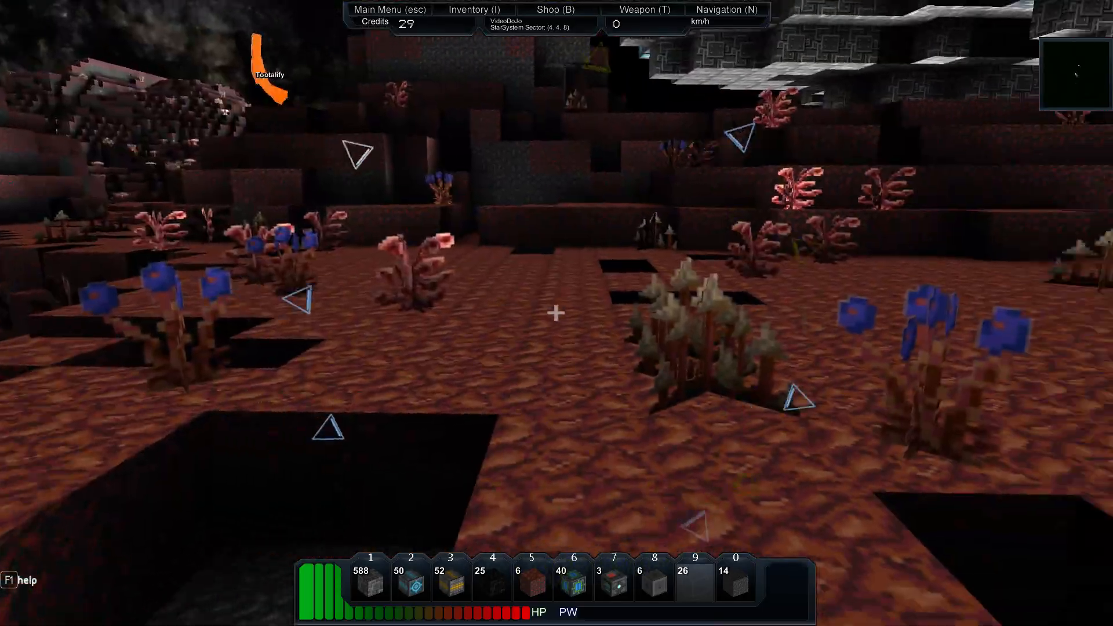
mouse_move(557, 313)
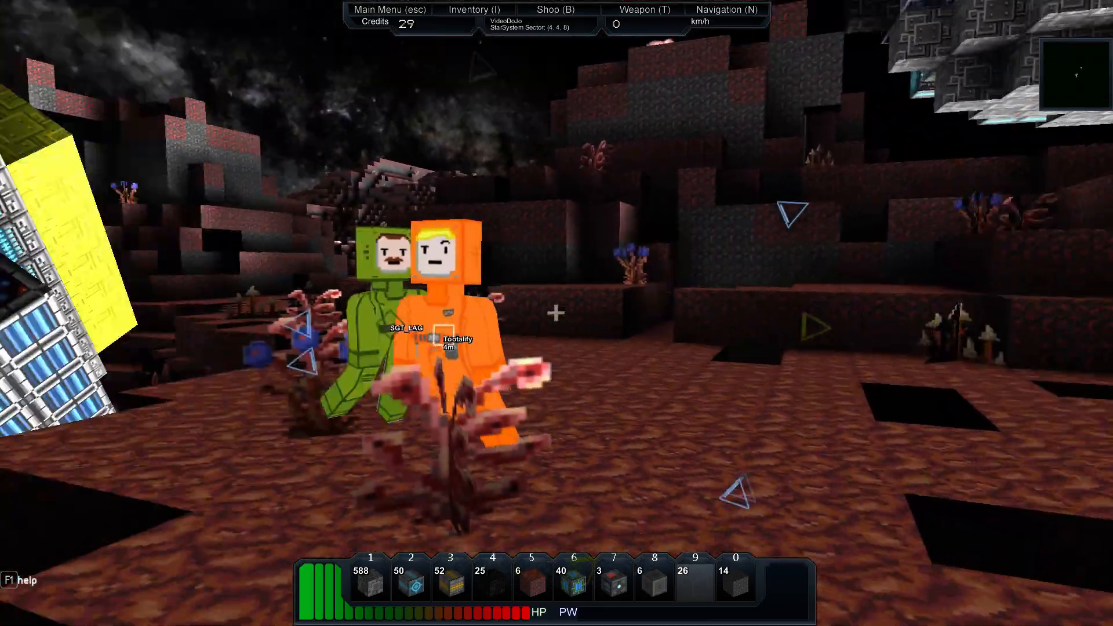
mouse_move(556, 313)
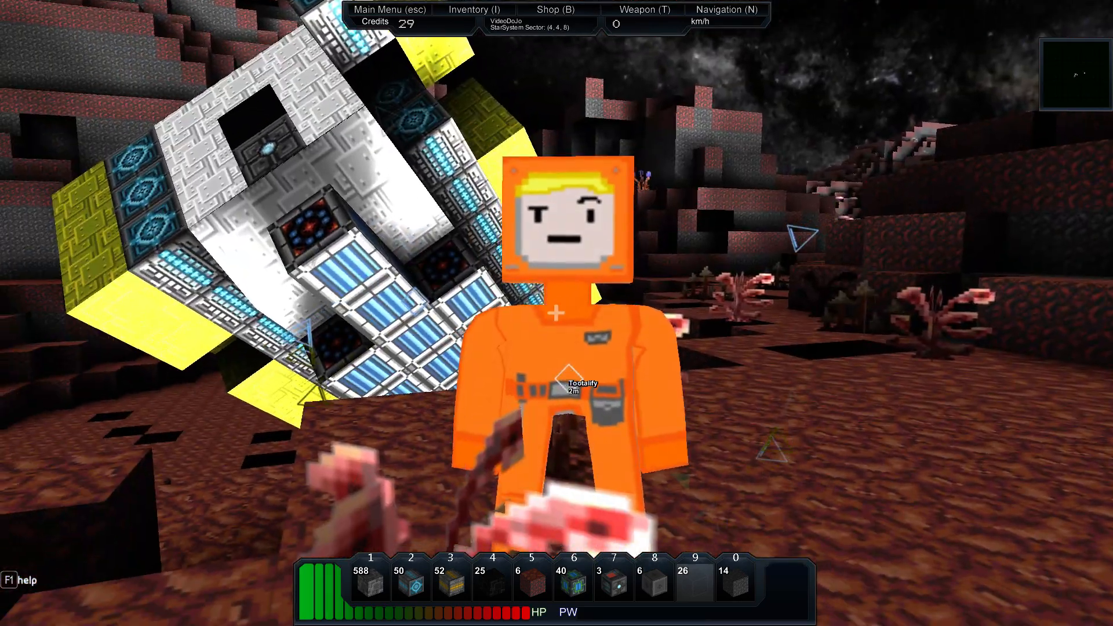
mouse_move(557, 314)
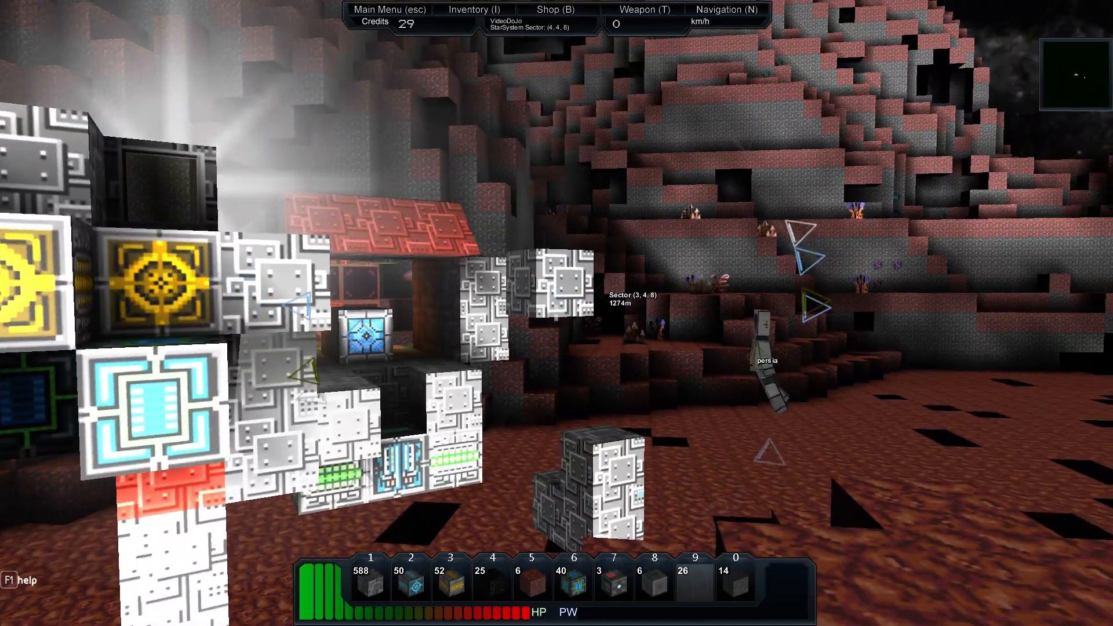
mouse_move(556, 313)
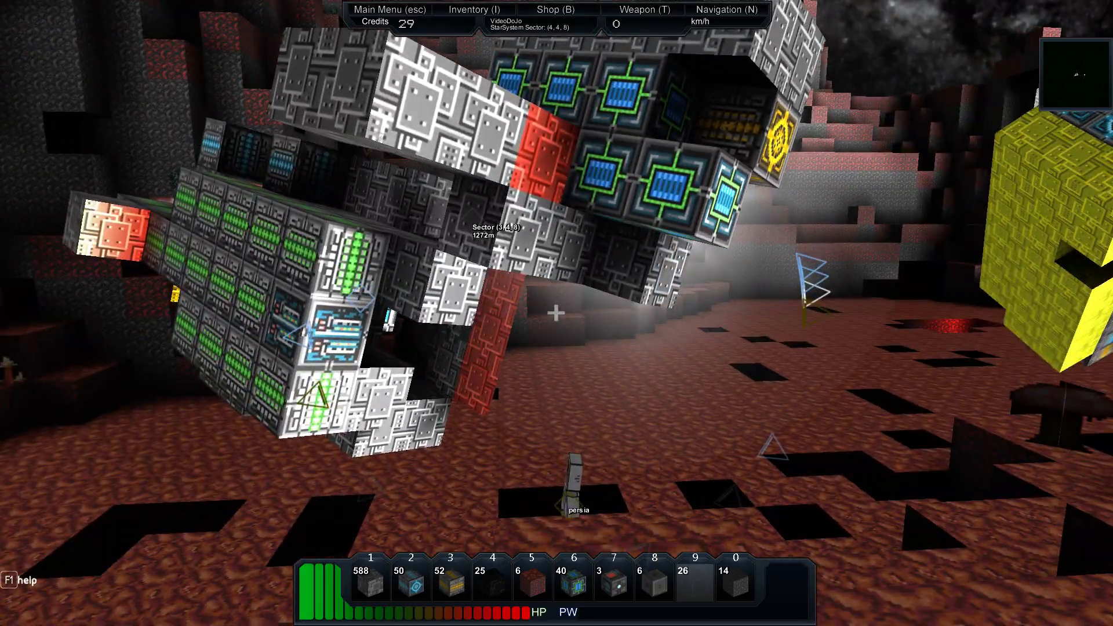
mouse_move(556, 313)
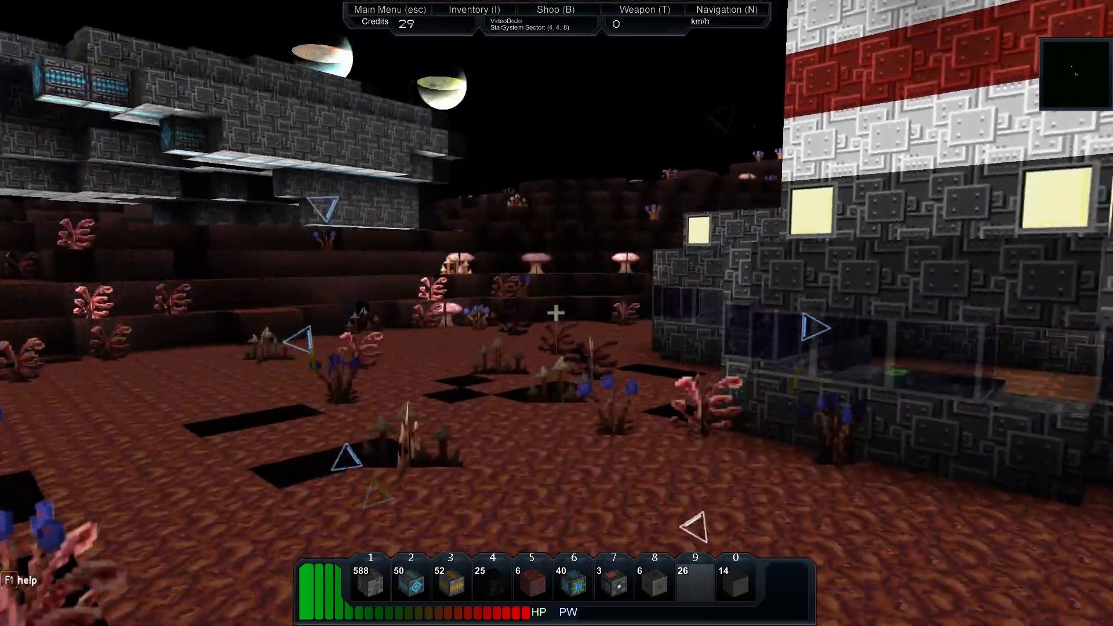
mouse_move(556, 313)
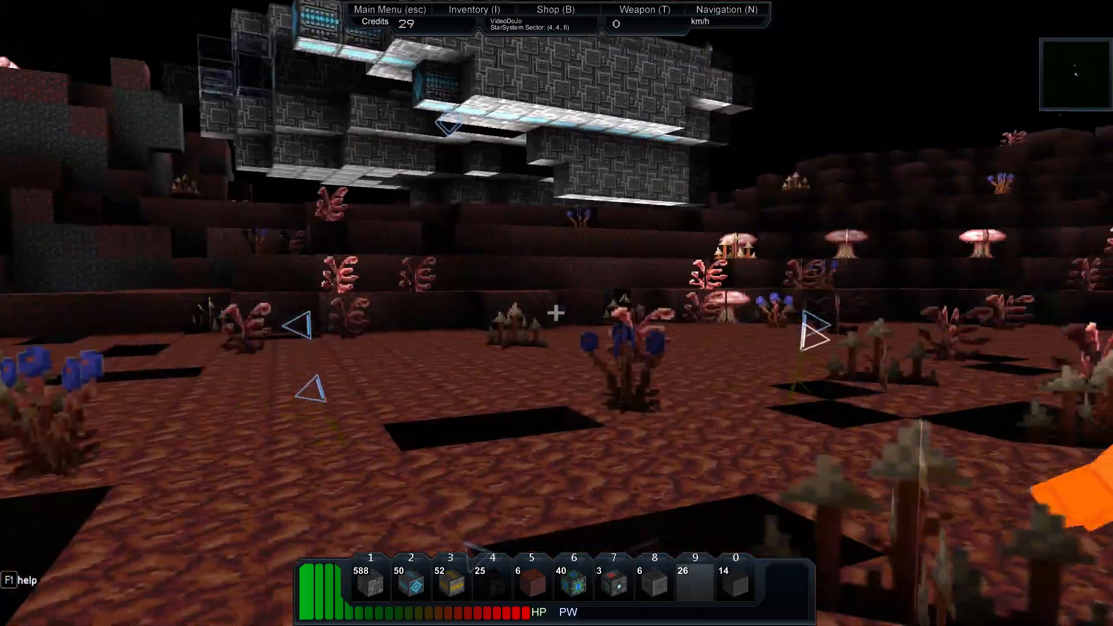
mouse_move(557, 313)
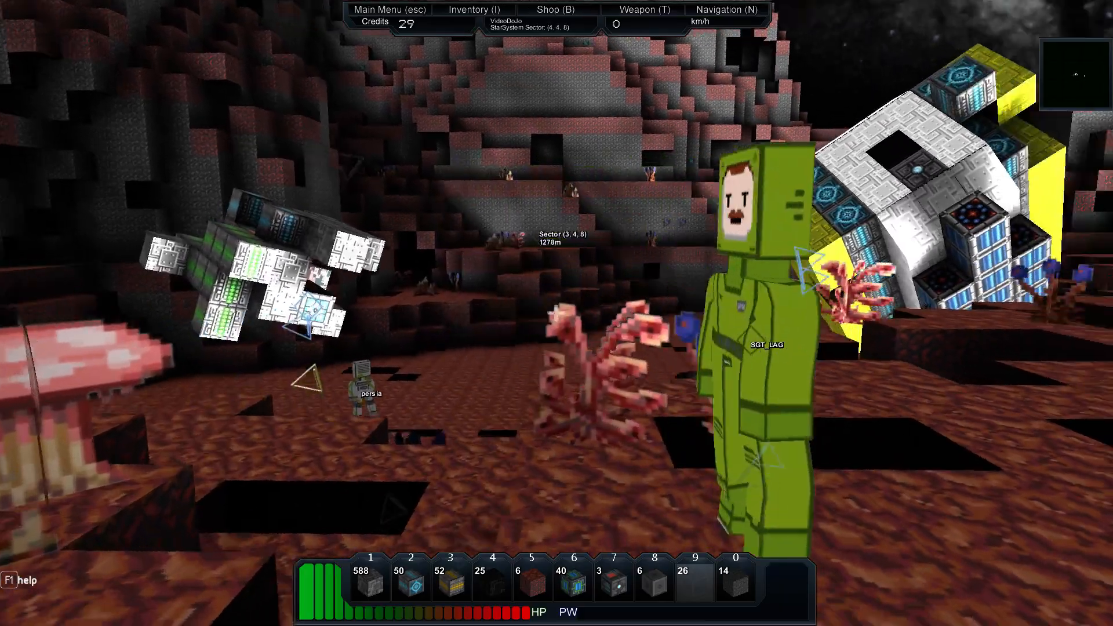
mouse_move(557, 313)
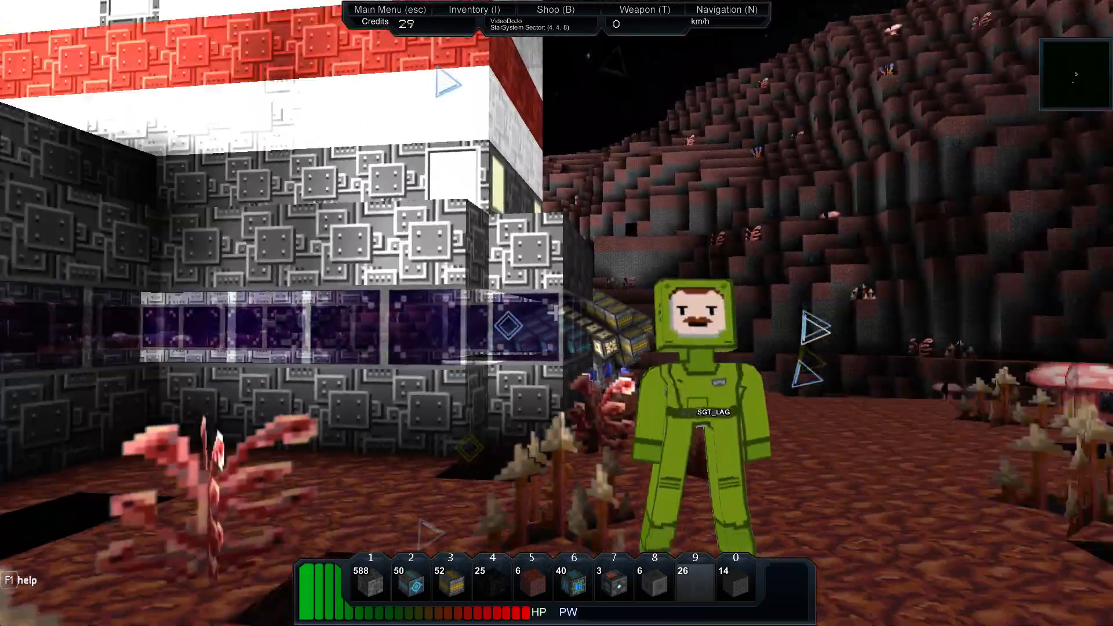
mouse_move(557, 313)
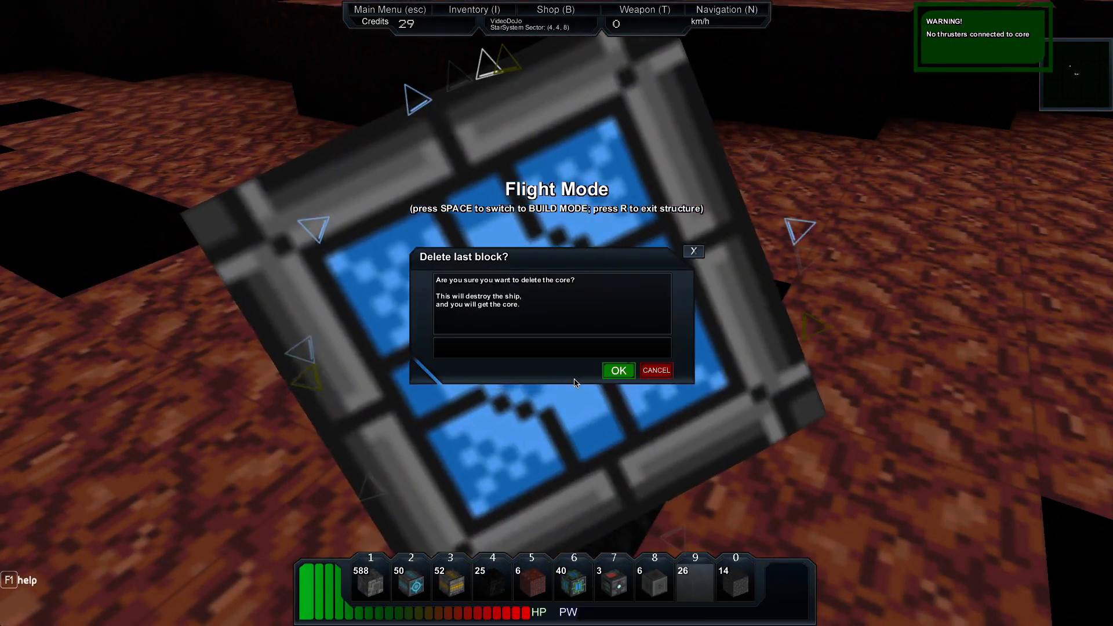
Step: Confirm the 'Delete last block?' prompt, destroying the small ship and reclaiming its core
click(617, 370)
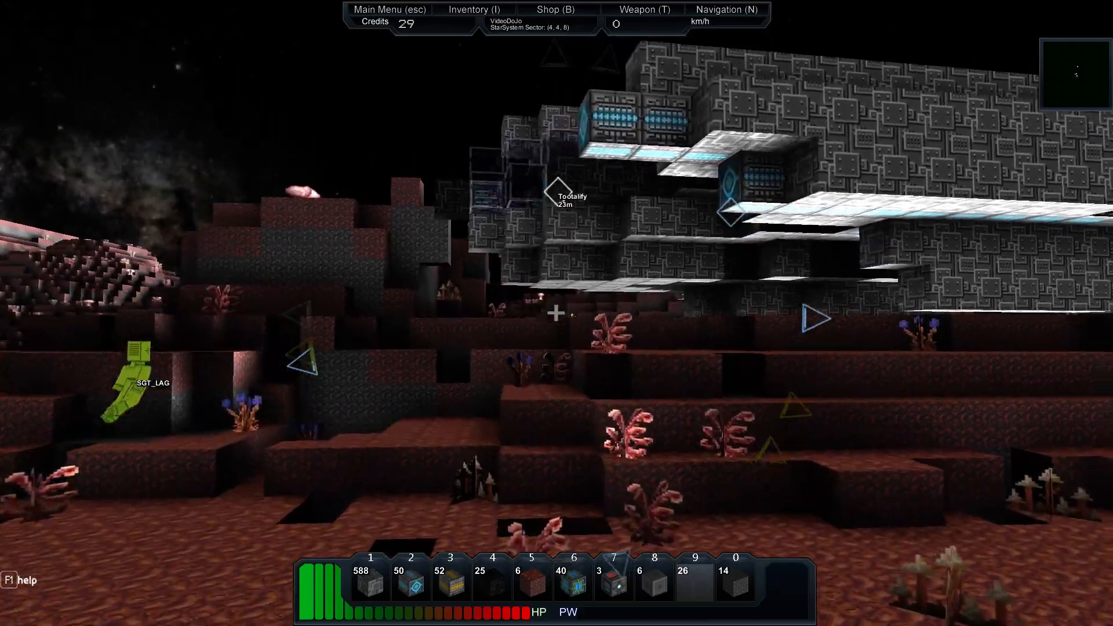
mouse_move(557, 313)
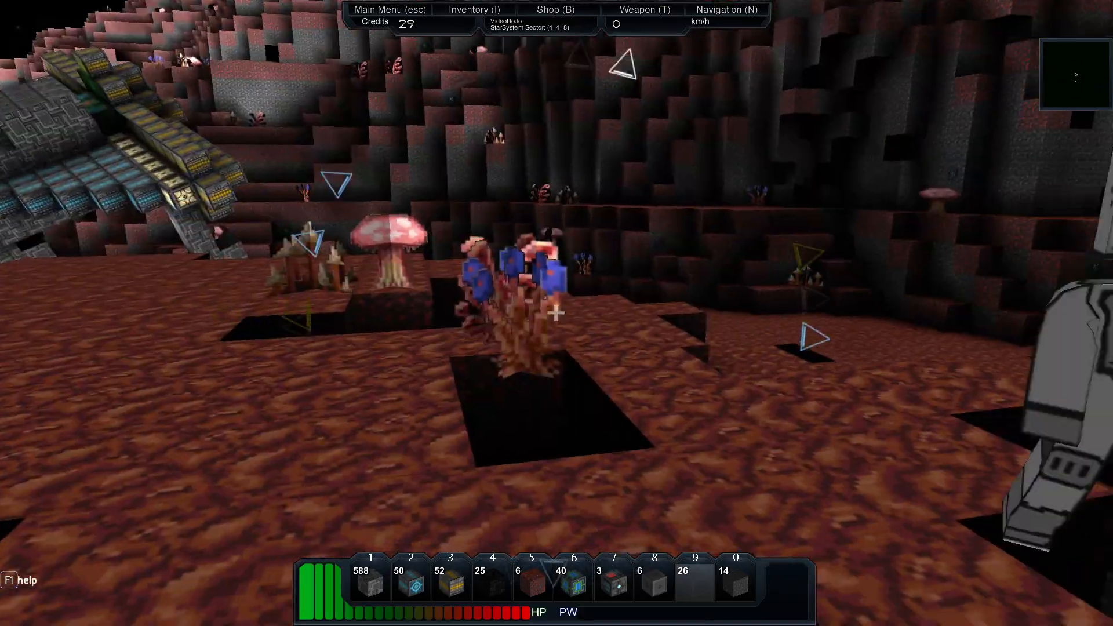
mouse_move(557, 313)
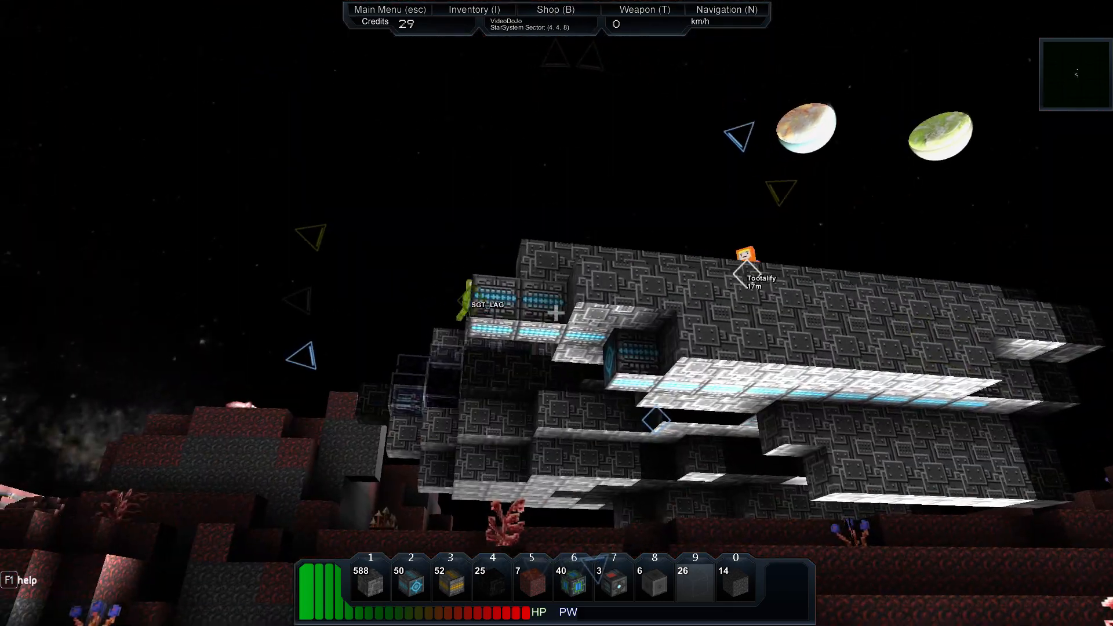
mouse_move(557, 313)
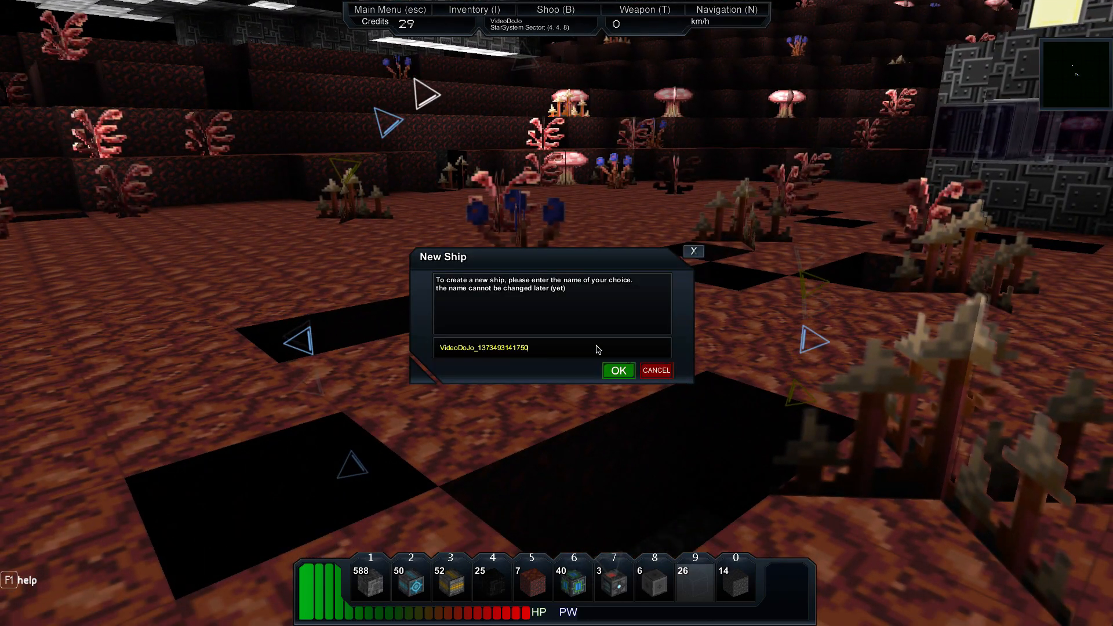
Step: Replace the default name in the New Ship dialog with DoJo_MKII and confirm it
key(backspace)
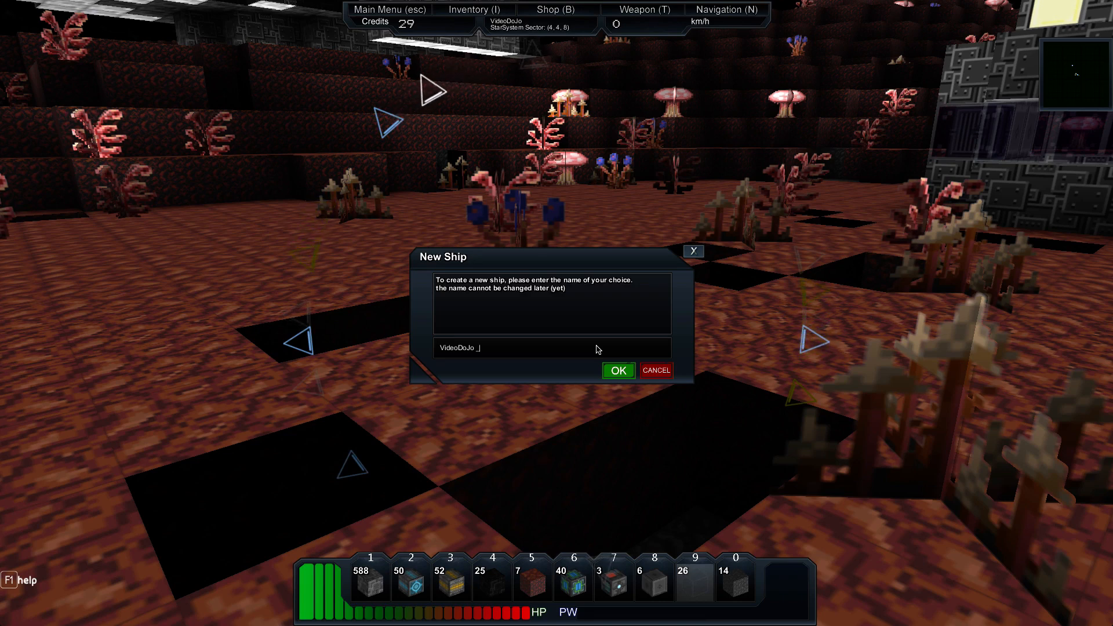
key(backspace)
text(D)
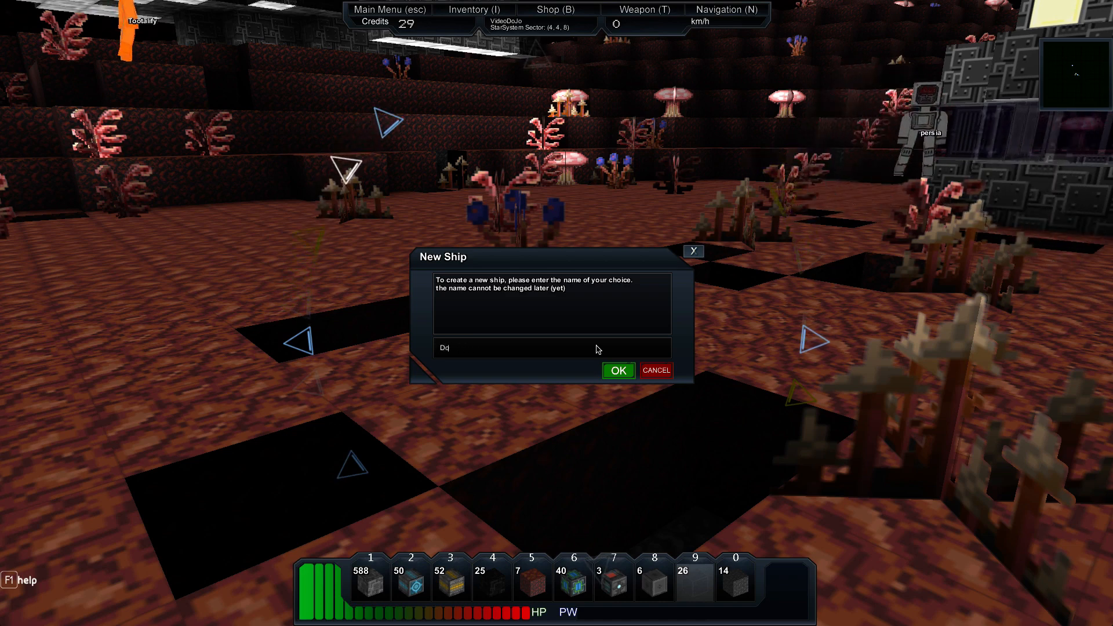
text(oJo_Fight)
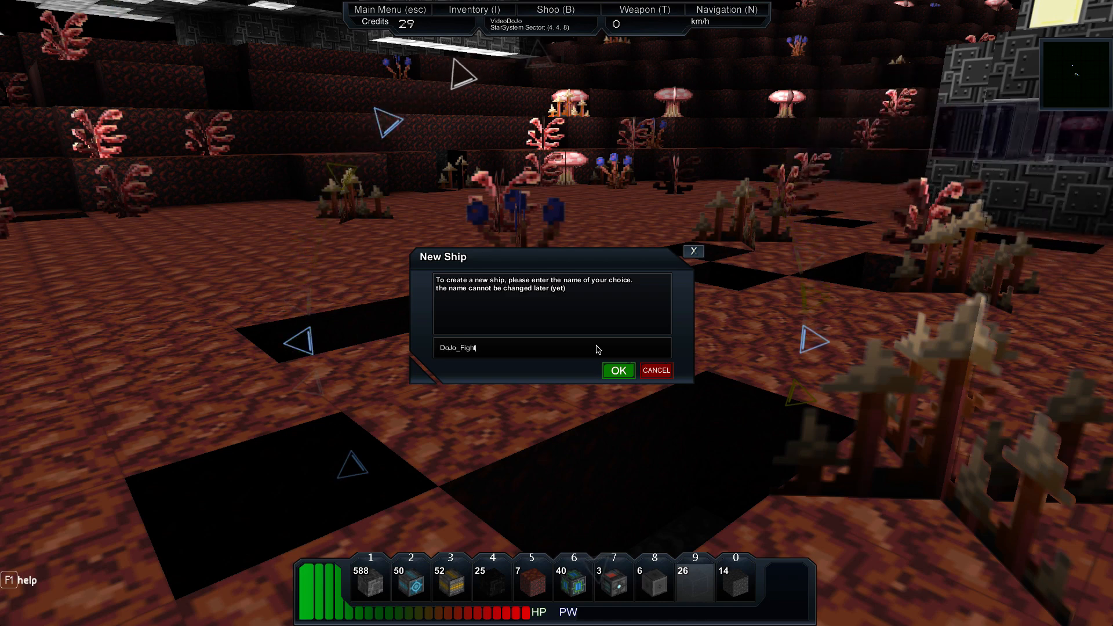
text(er)
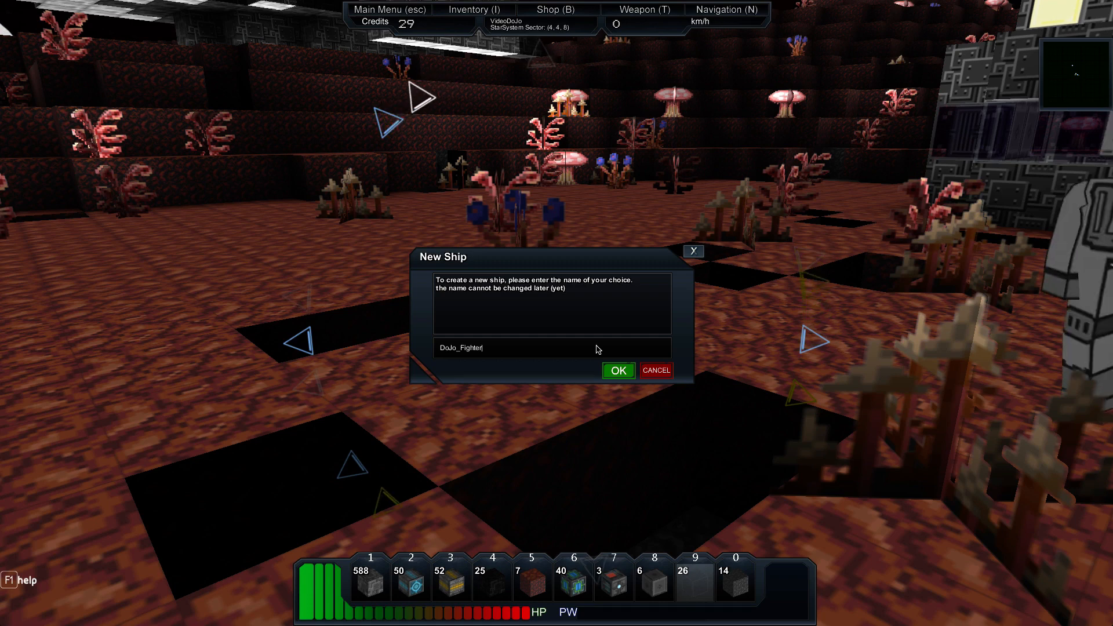
key(Backspace)
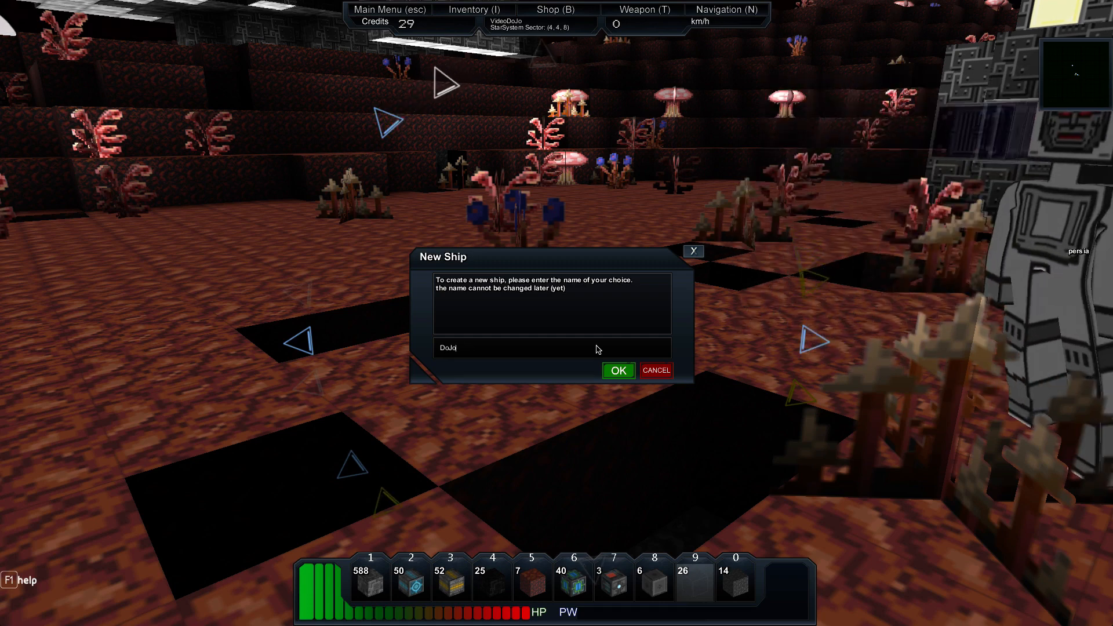
text(_MK)
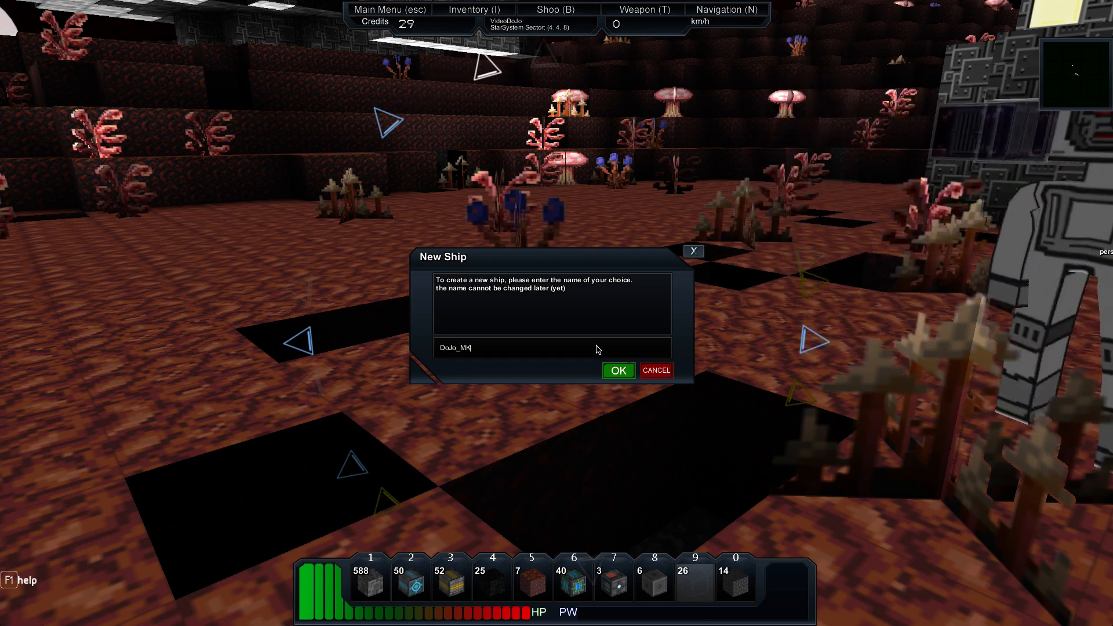
text(I)
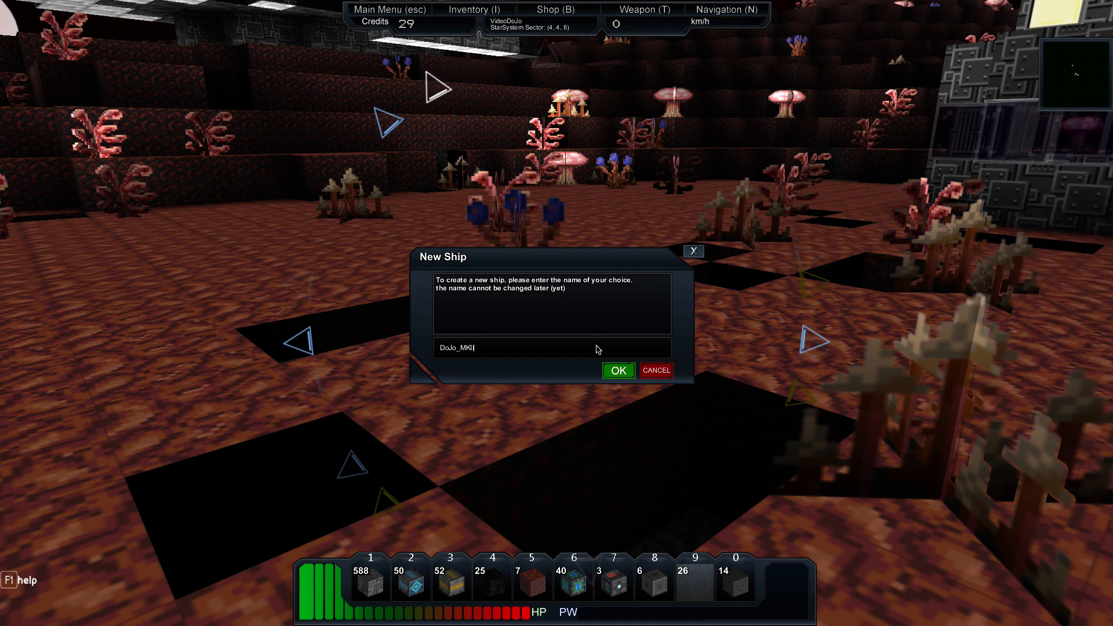
mouse_move(561, 360)
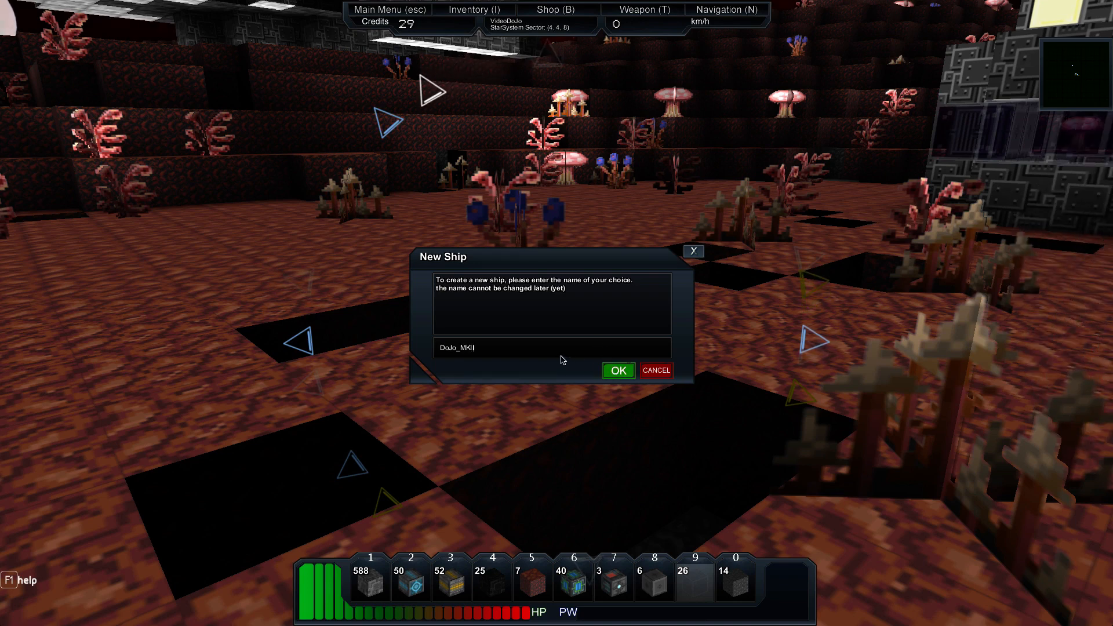
click(617, 370)
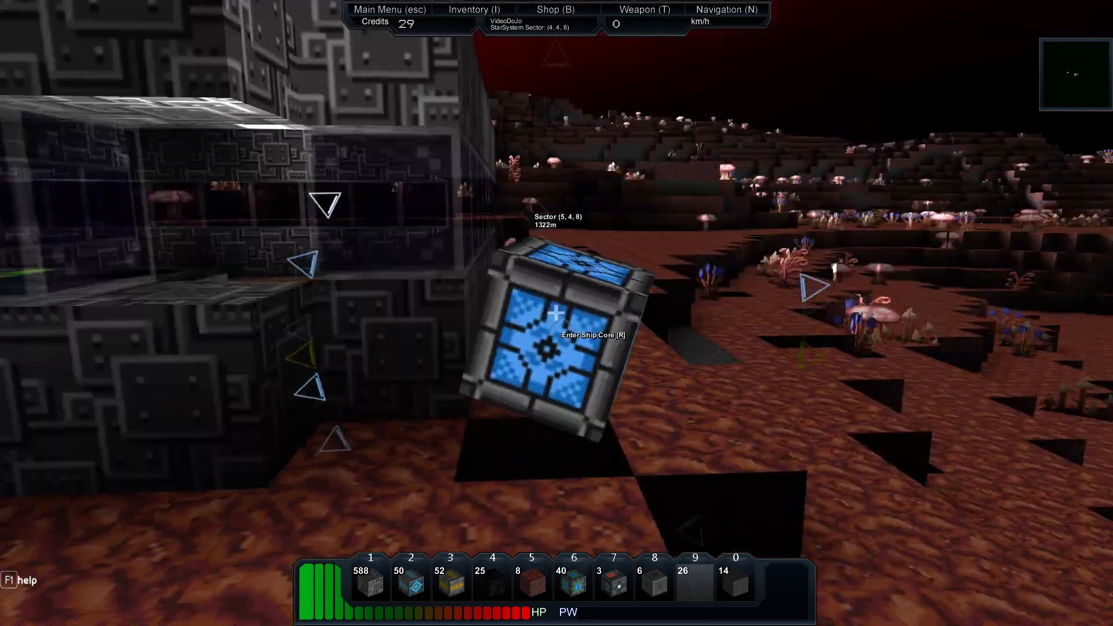
mouse_move(556, 313)
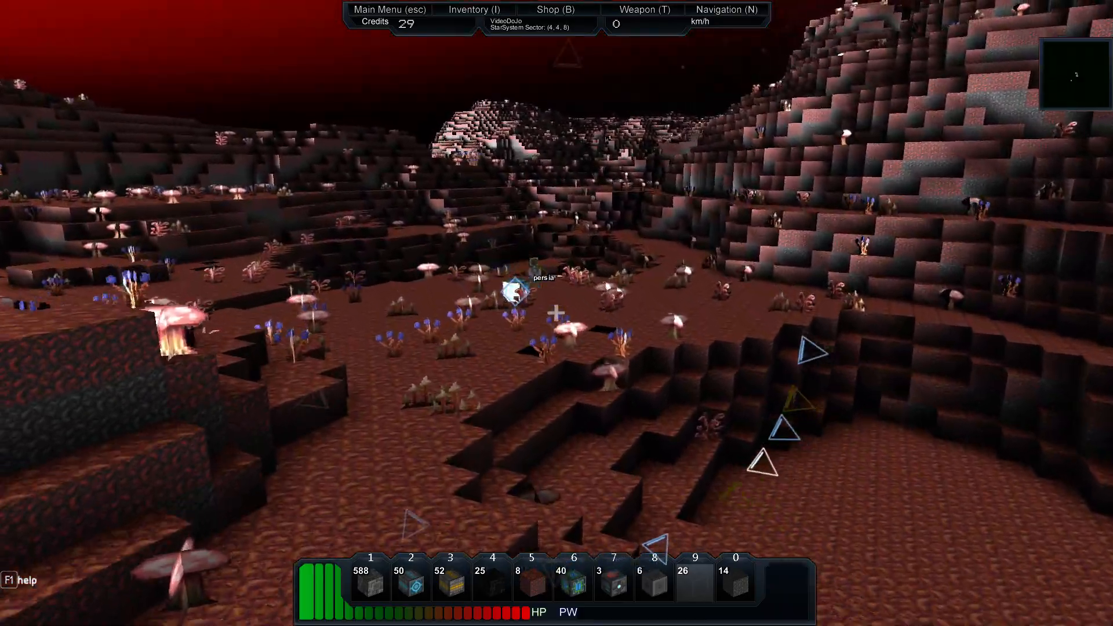
mouse_move(557, 313)
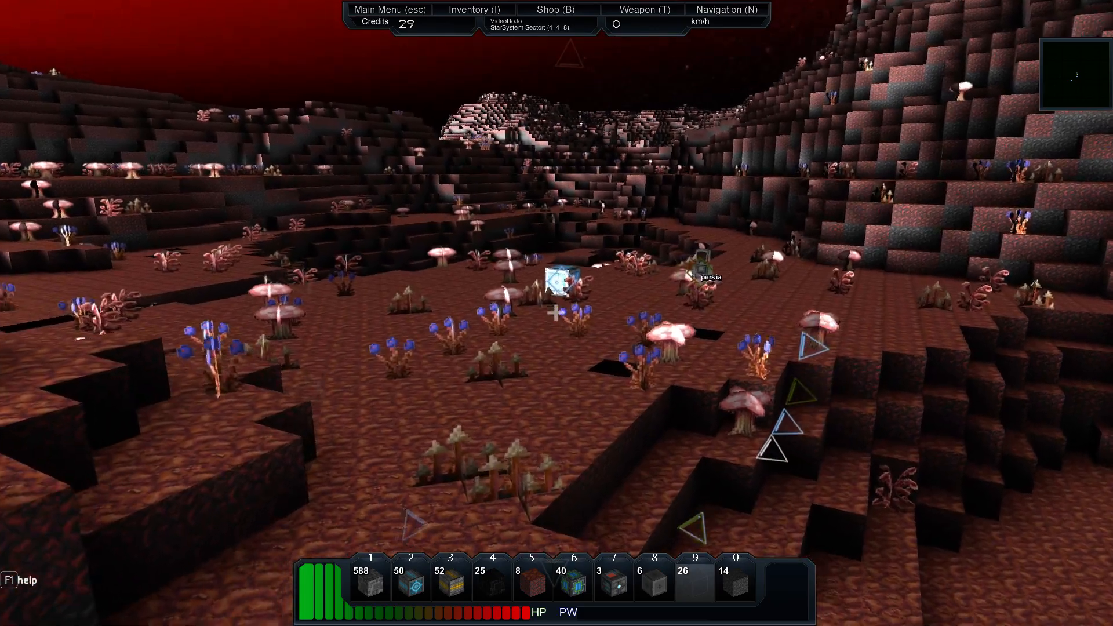
mouse_move(557, 313)
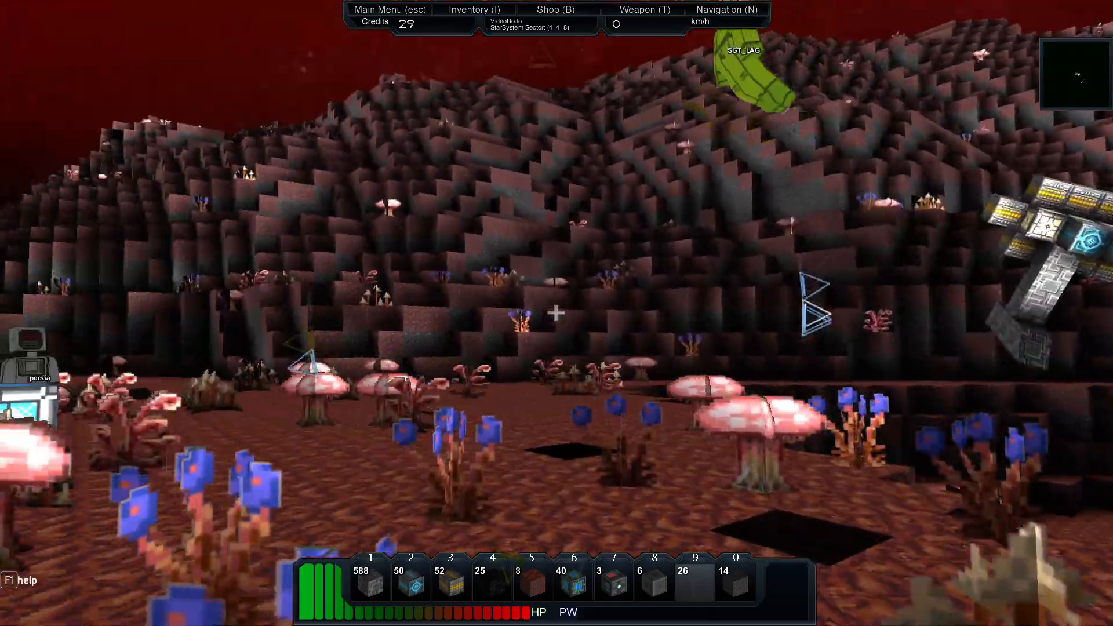
mouse_move(557, 305)
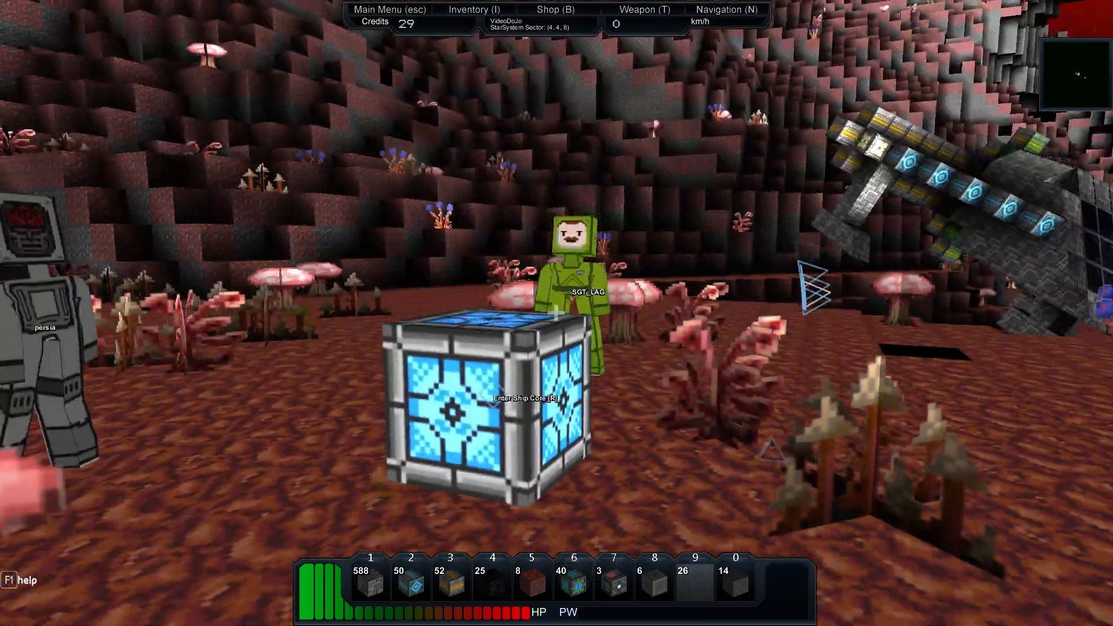
mouse_move(557, 314)
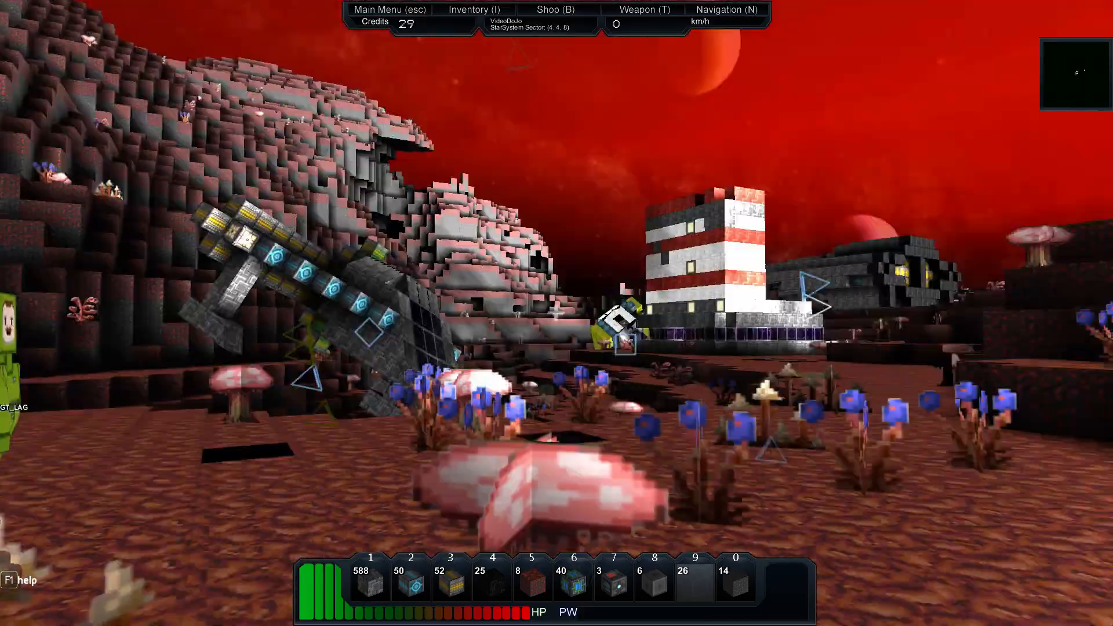
mouse_move(557, 313)
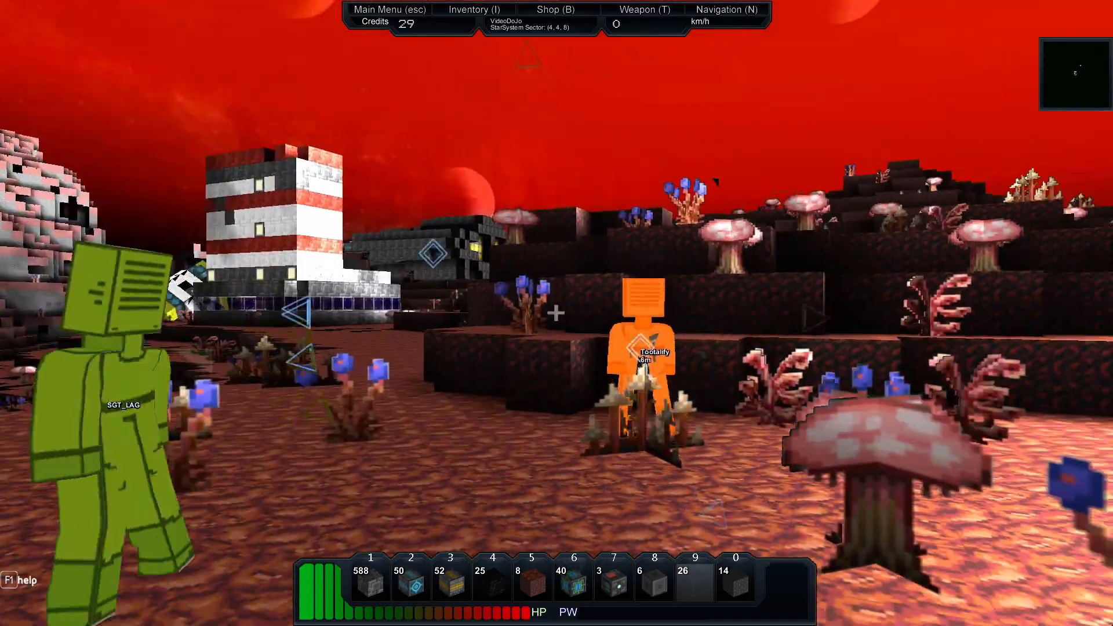
mouse_move(556, 313)
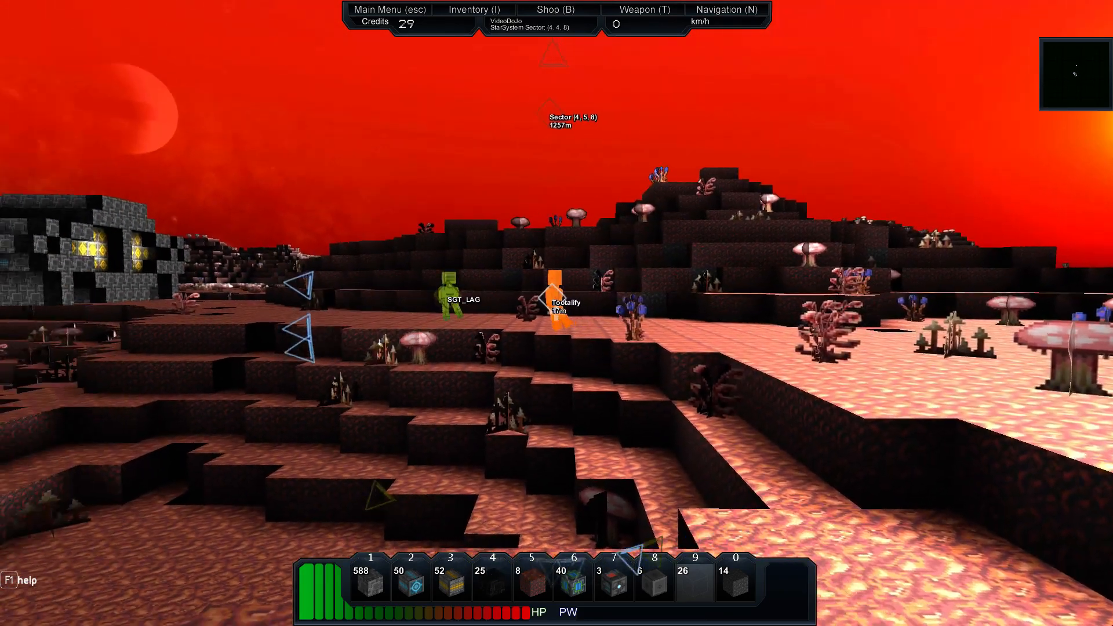
mouse_move(554, 312)
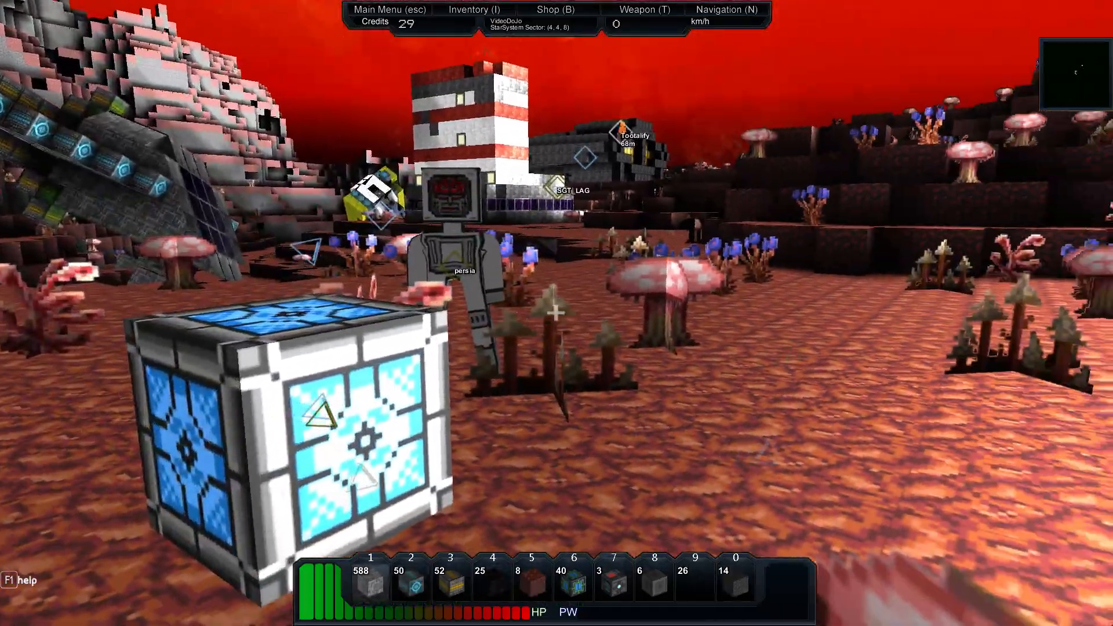
mouse_move(557, 313)
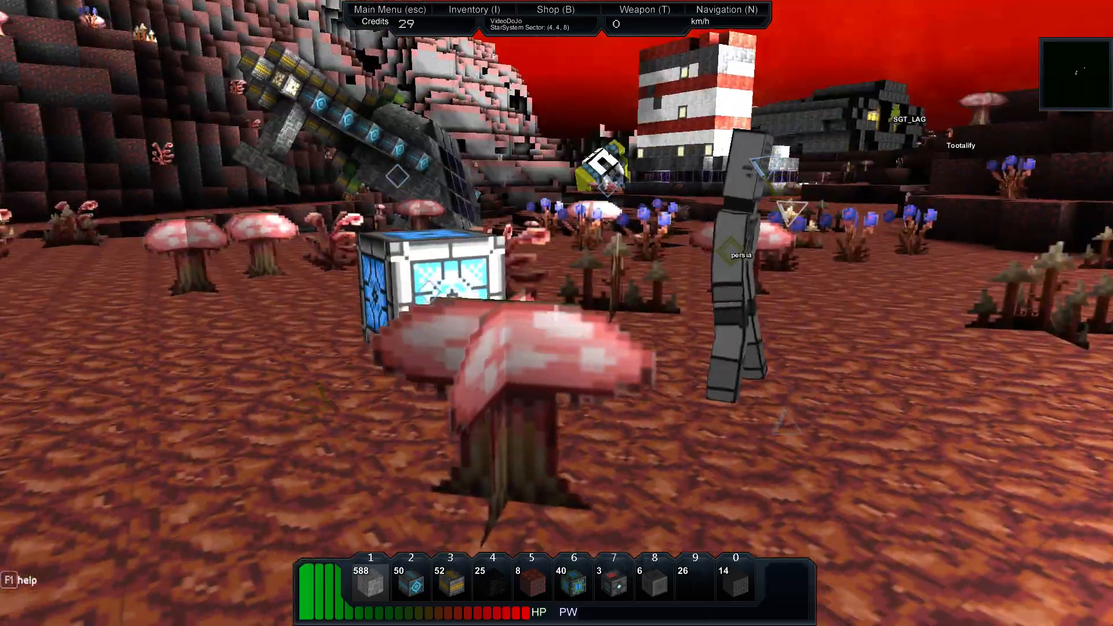
mouse_move(557, 313)
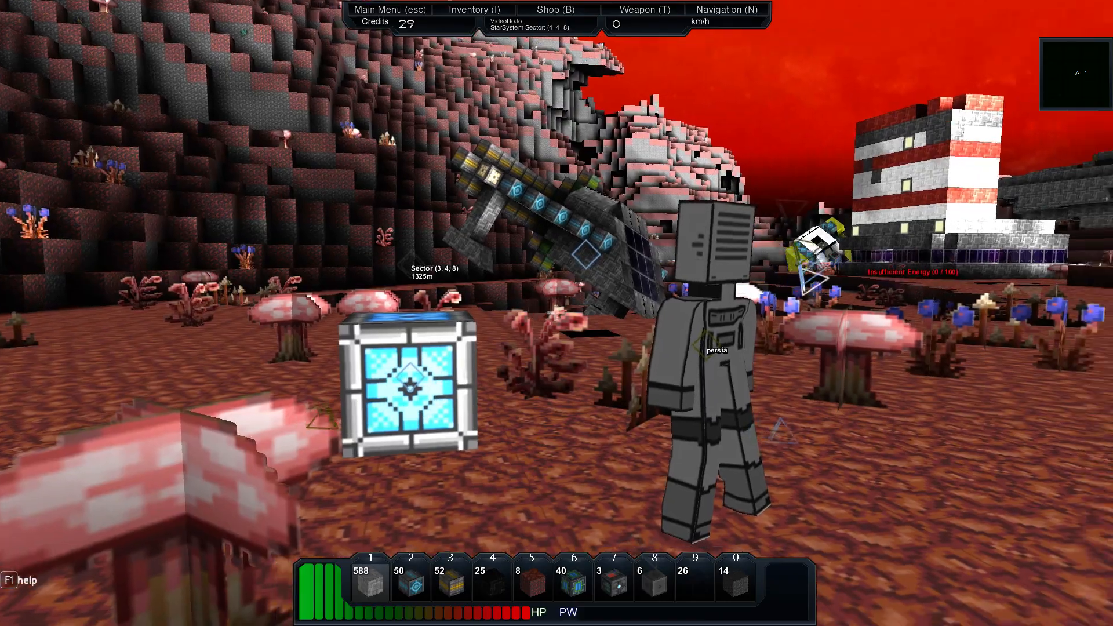
mouse_move(557, 313)
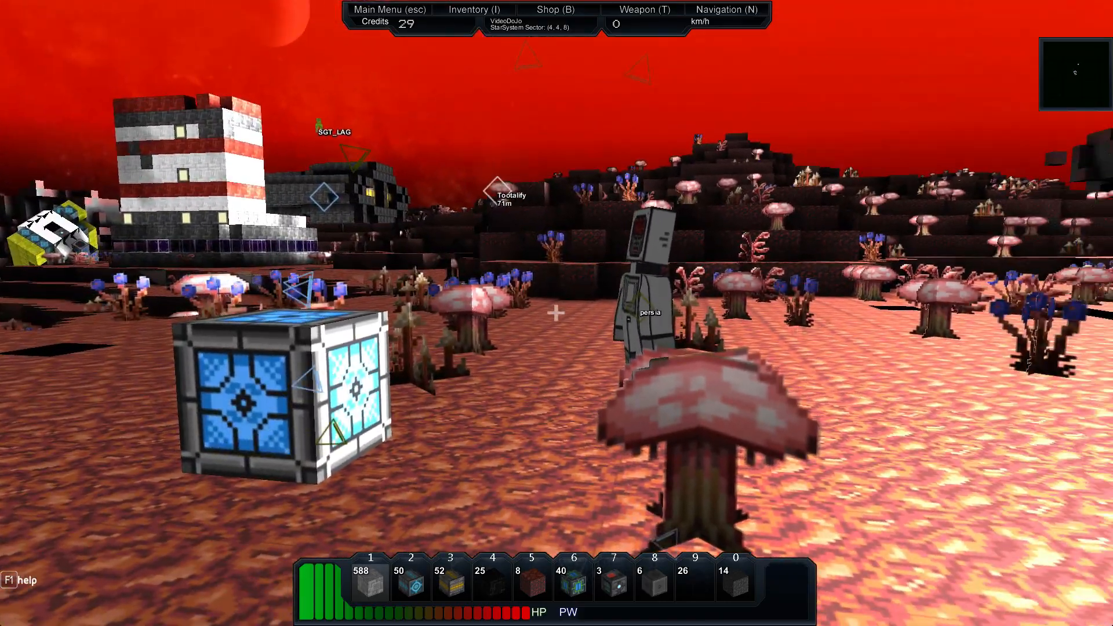
mouse_move(556, 313)
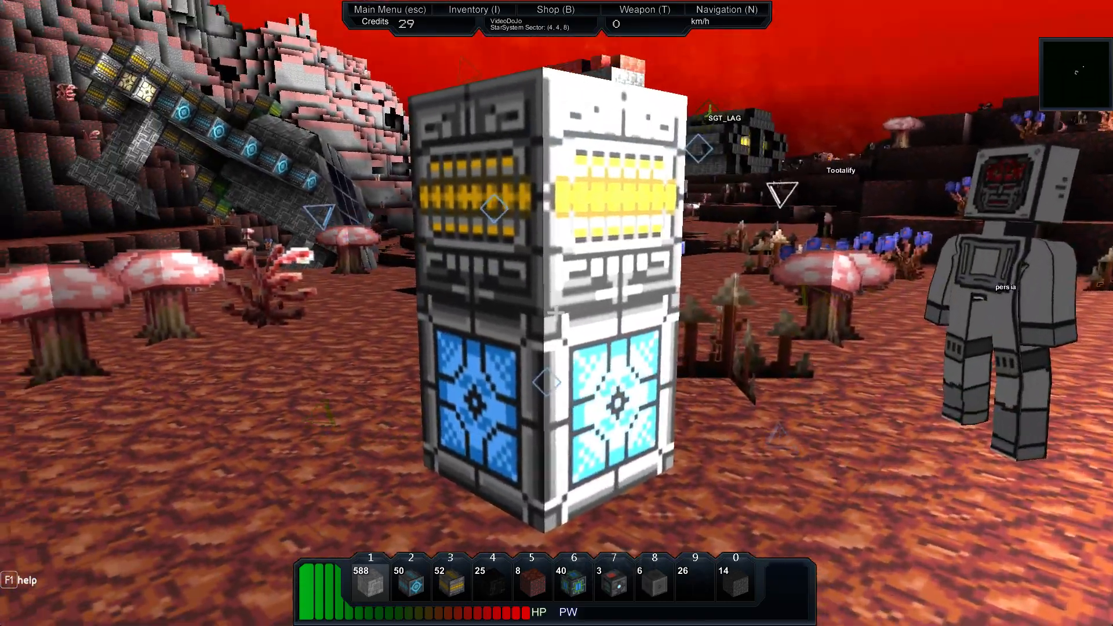
mouse_move(557, 314)
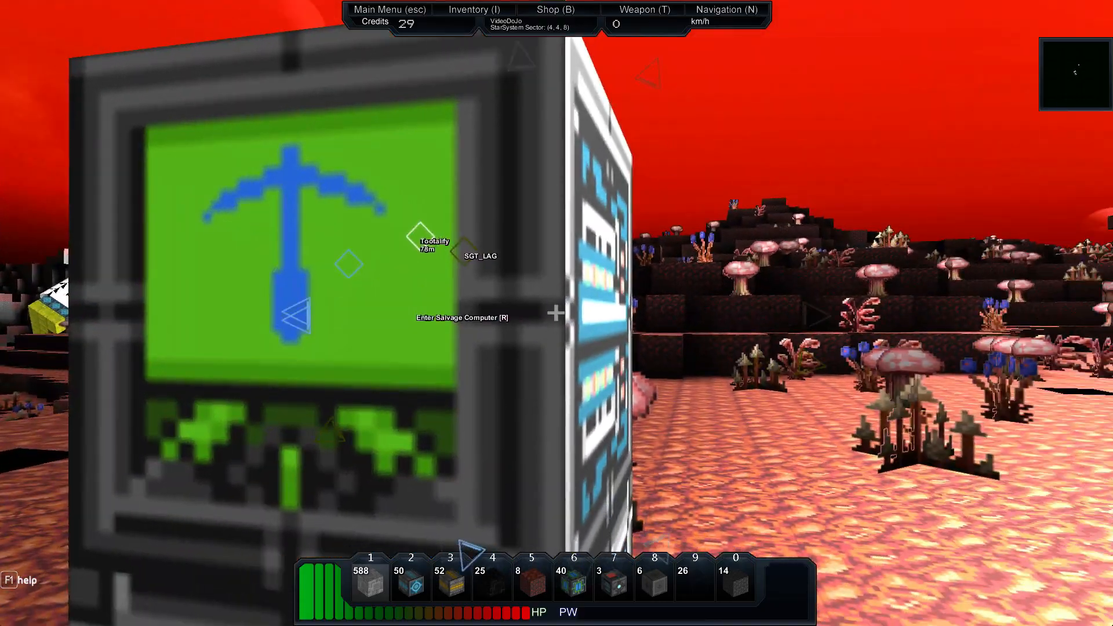
Step: Enter the DoJo_MKII ship core with R to fly it up off the red planet
key(r)
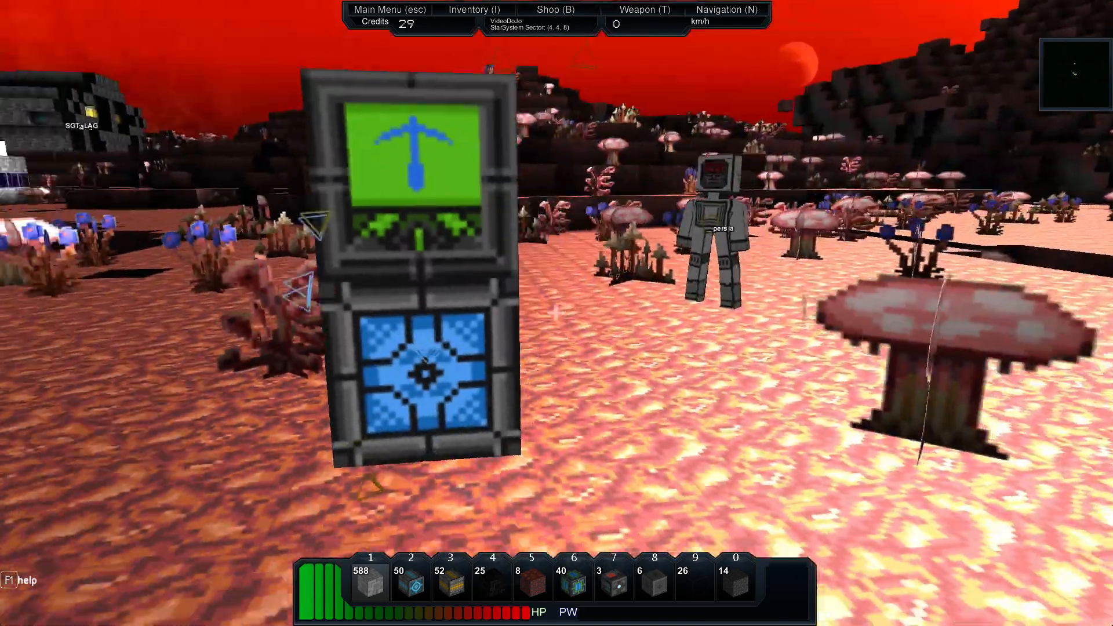
mouse_move(556, 314)
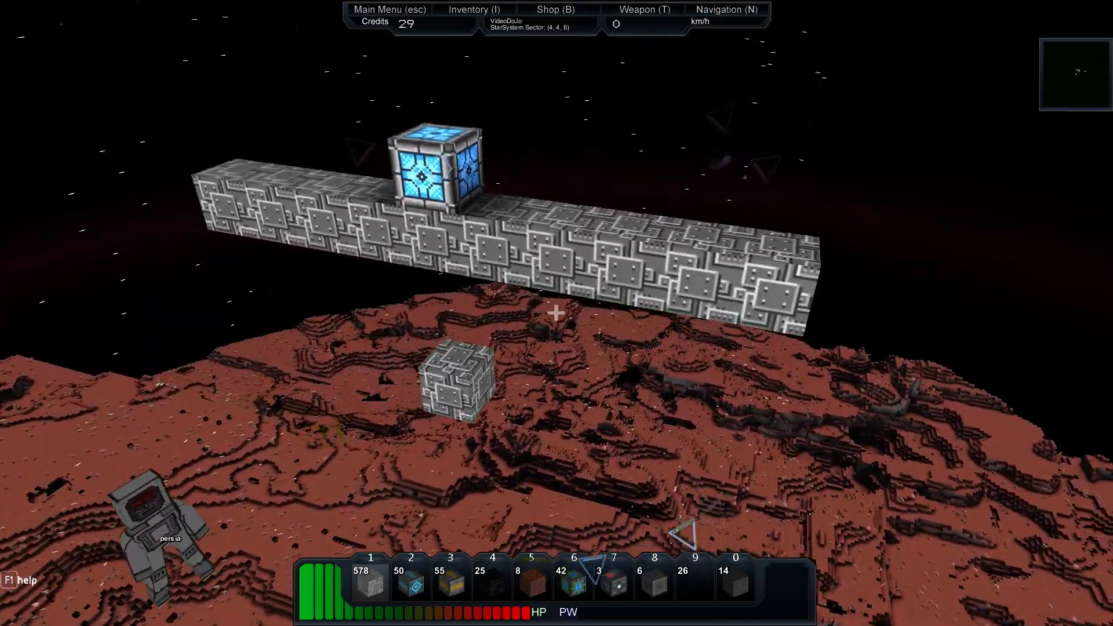
mouse_move(557, 312)
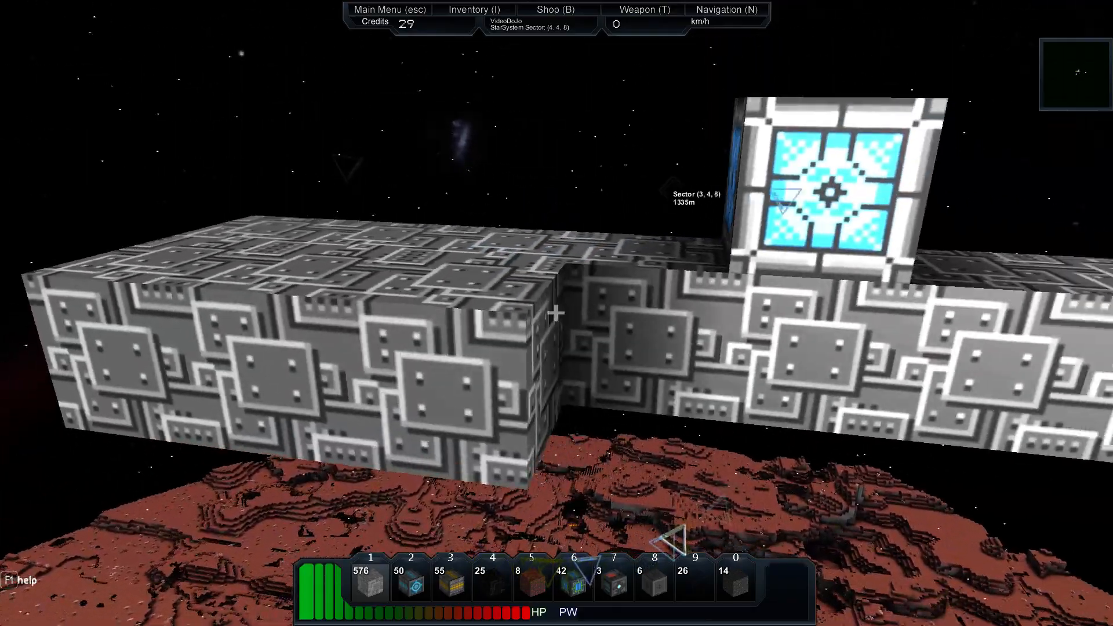
mouse_move(557, 313)
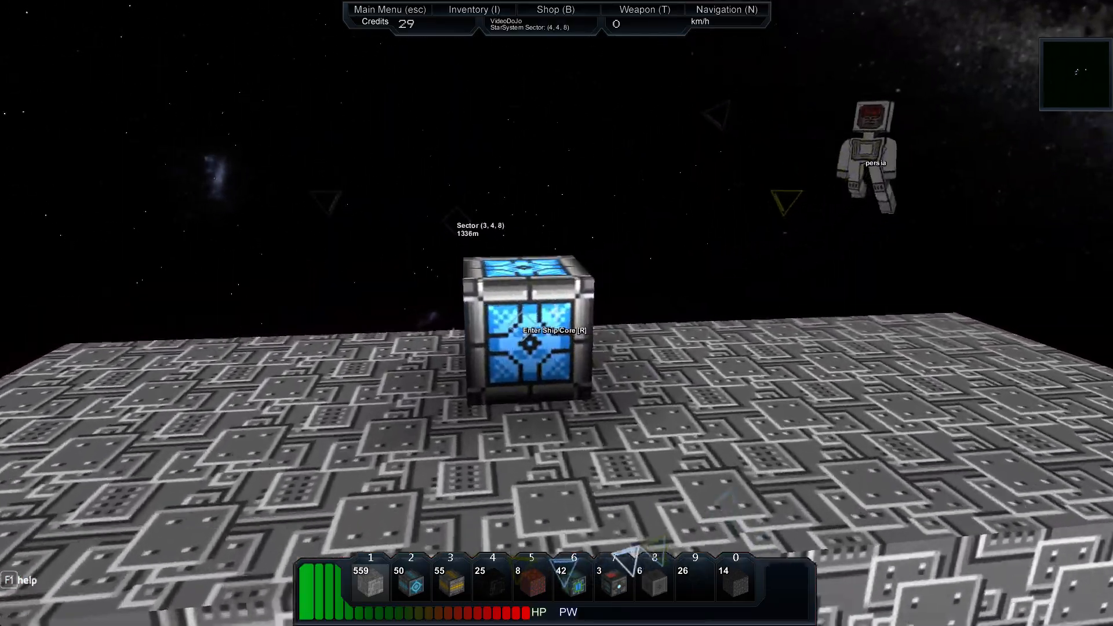
key(r)
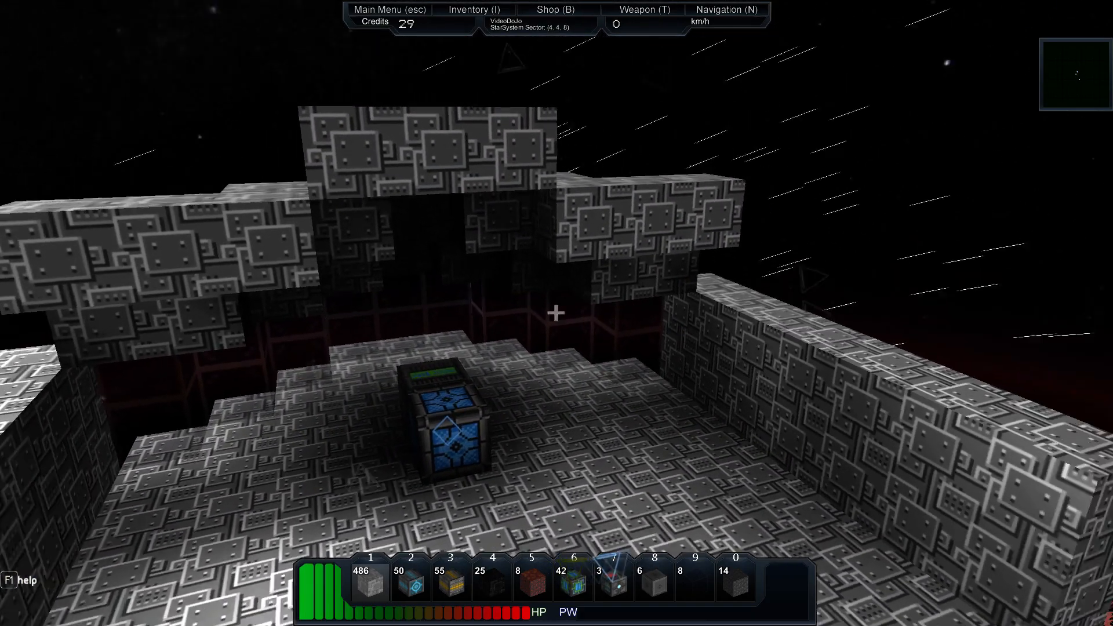
mouse_move(556, 313)
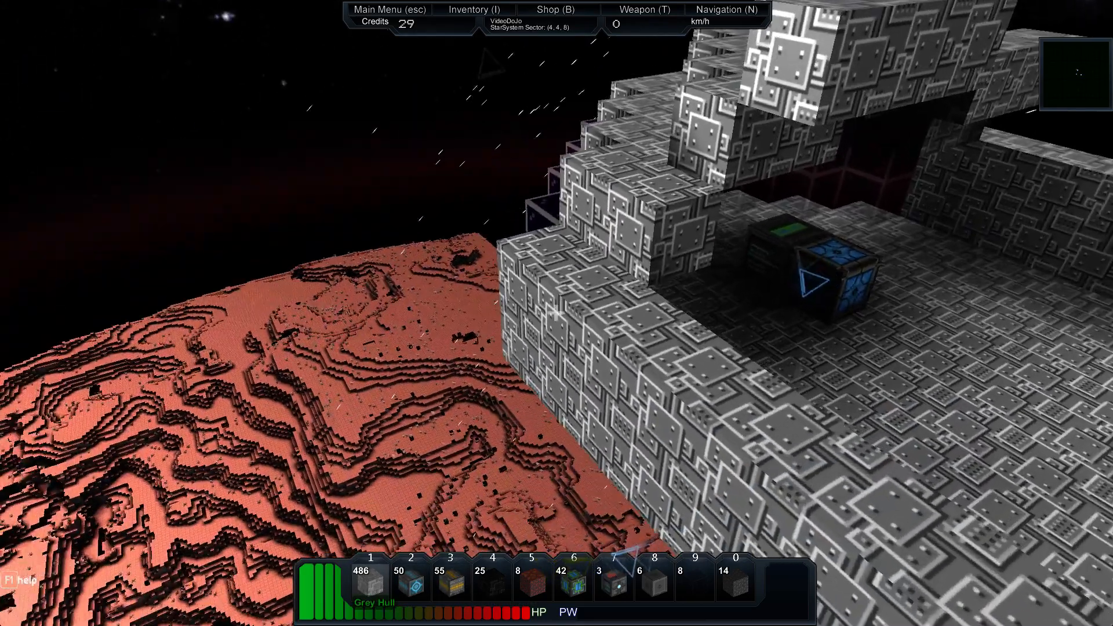
mouse_move(555, 313)
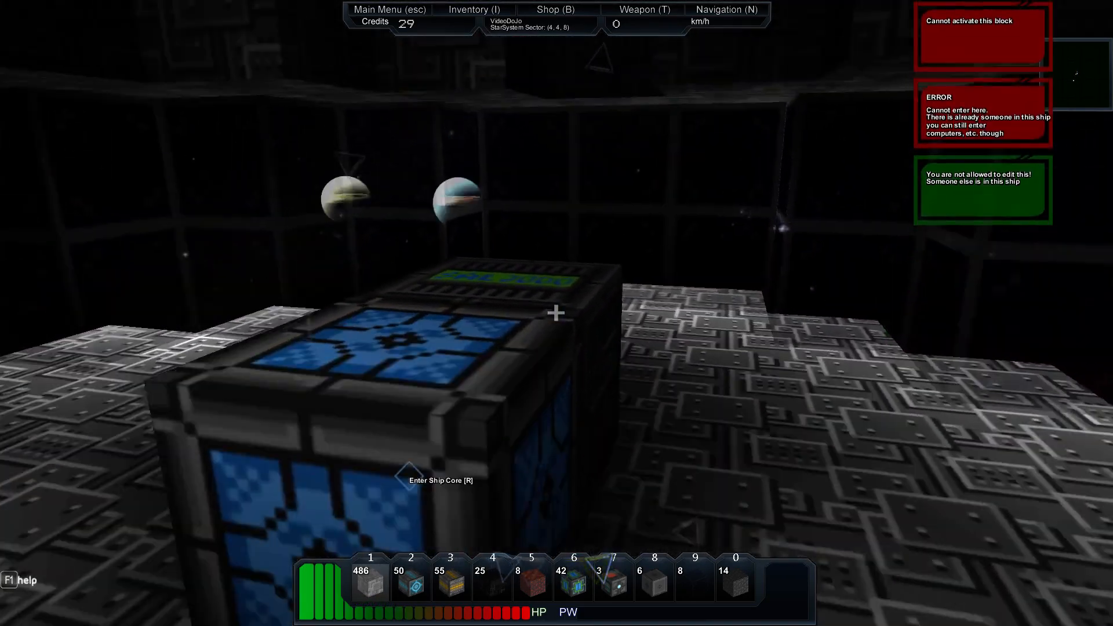
Step: Enter DoJo_MKII build mode to place grey hull blocks along the frame walls
key(r)
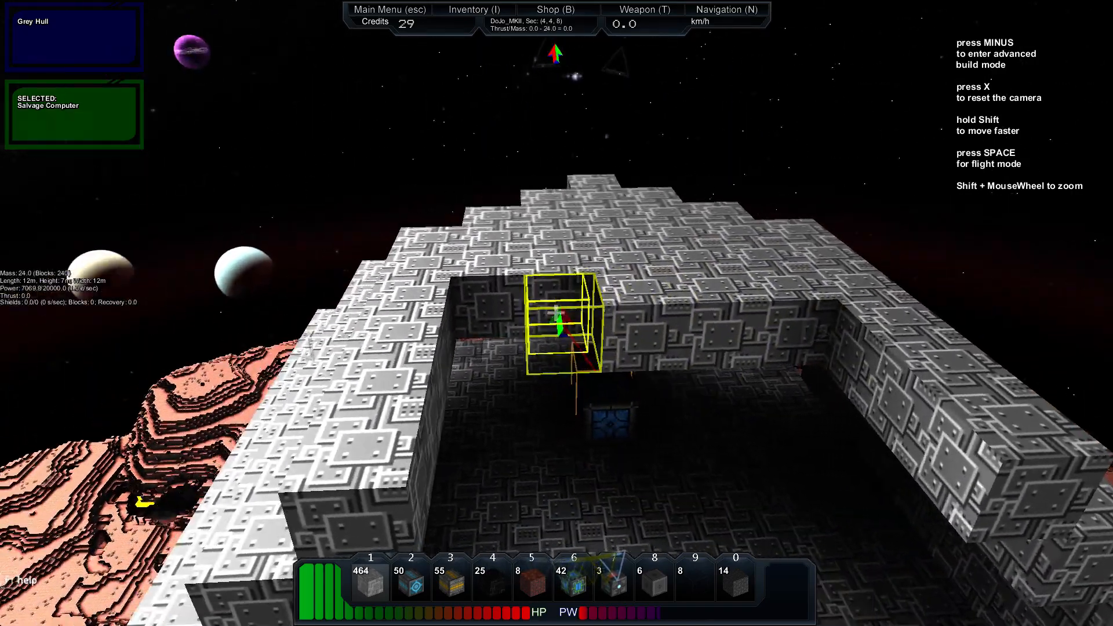
mouse_move(557, 313)
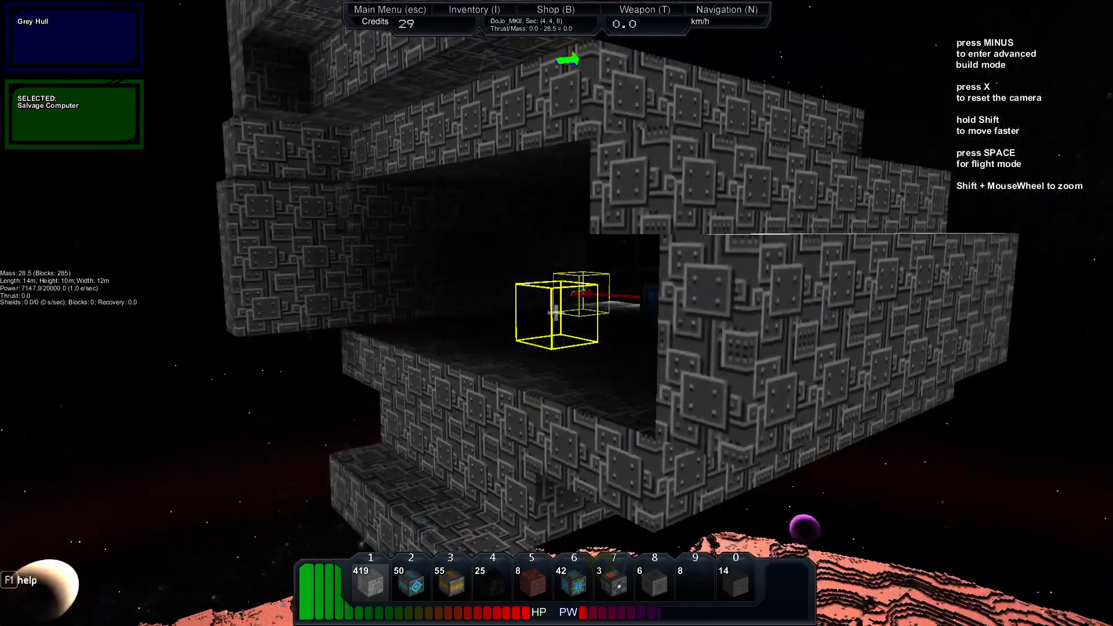
mouse_move(556, 313)
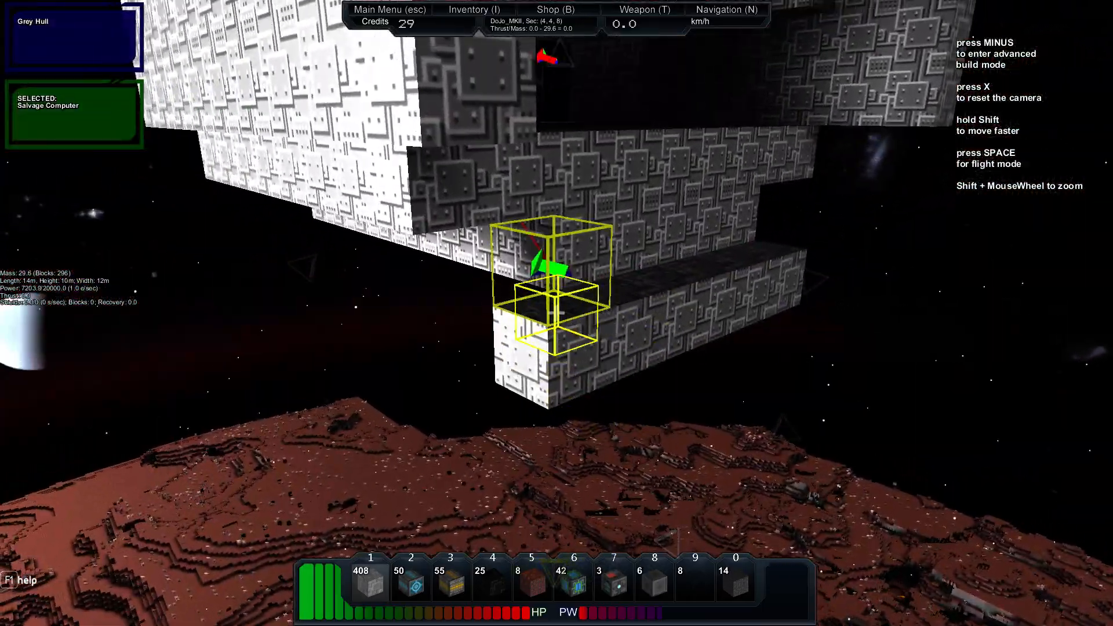
mouse_move(557, 312)
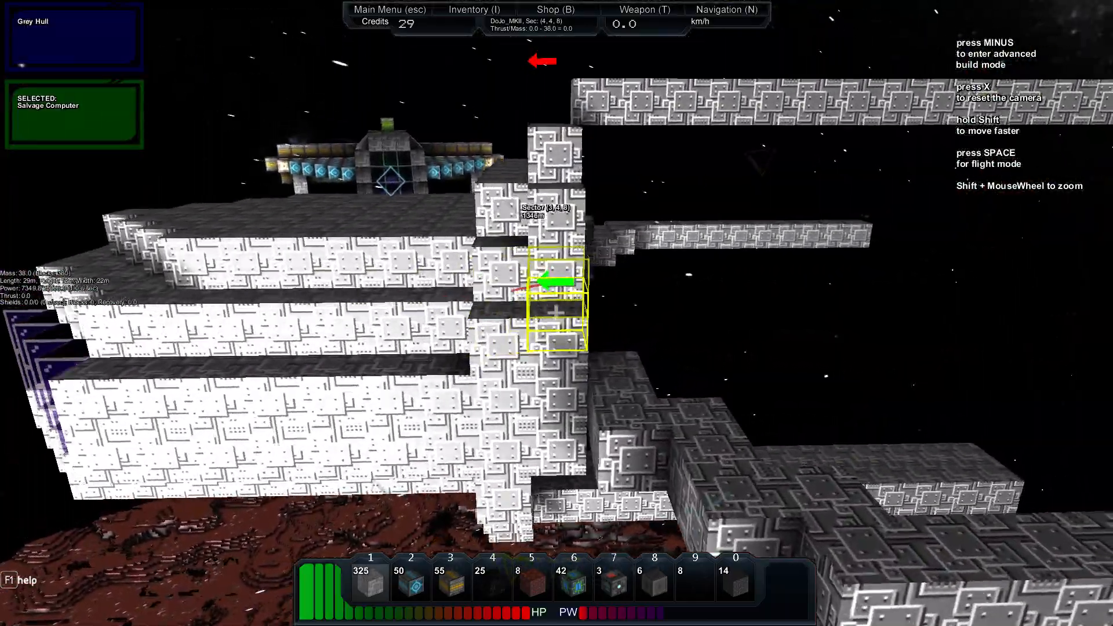
mouse_move(557, 313)
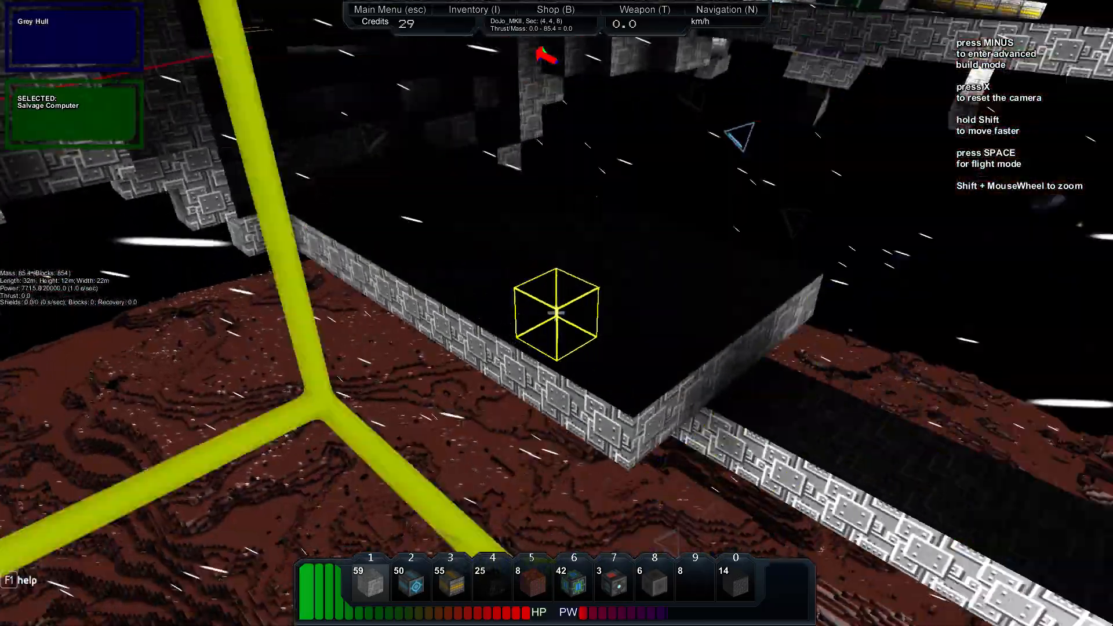
mouse_move(557, 313)
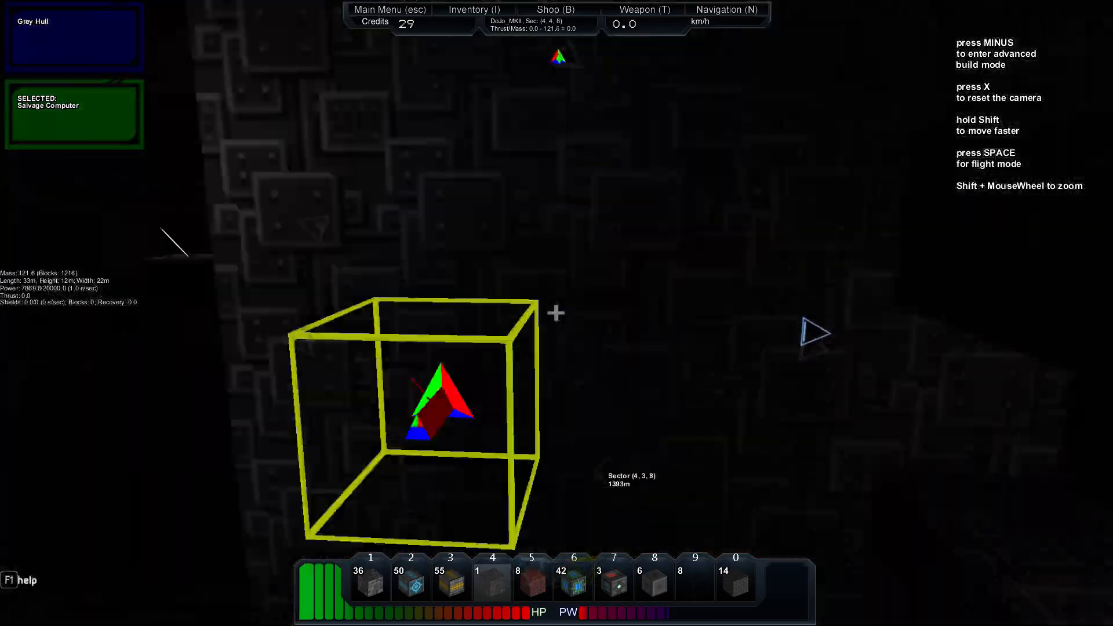
Step: Jump up out of the corridor onto the top of the grey hull
key(space)
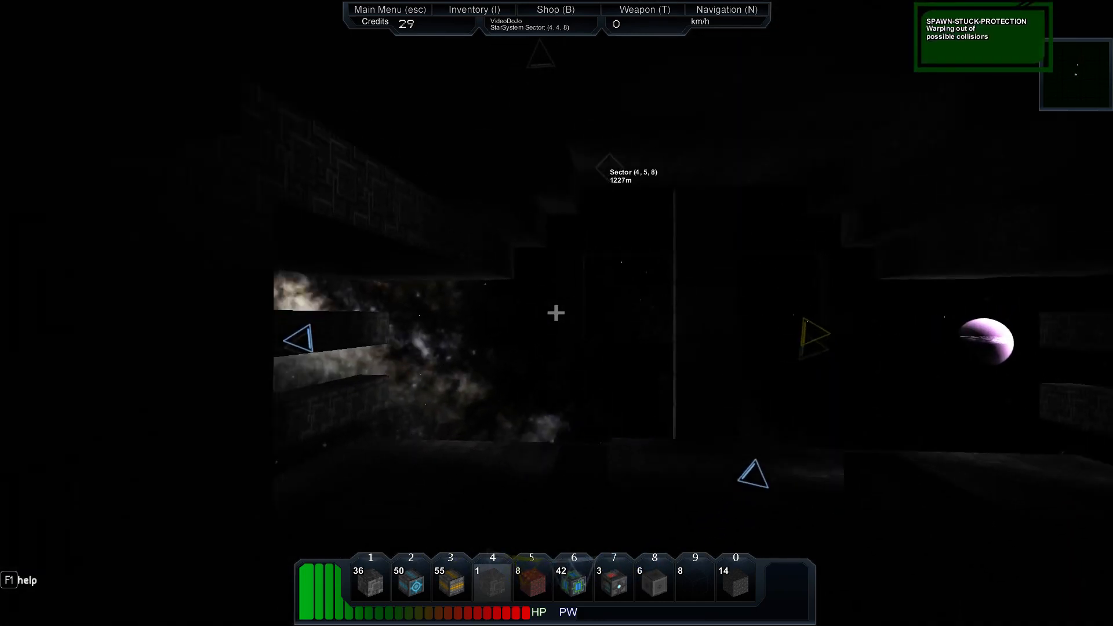
mouse_move(556, 313)
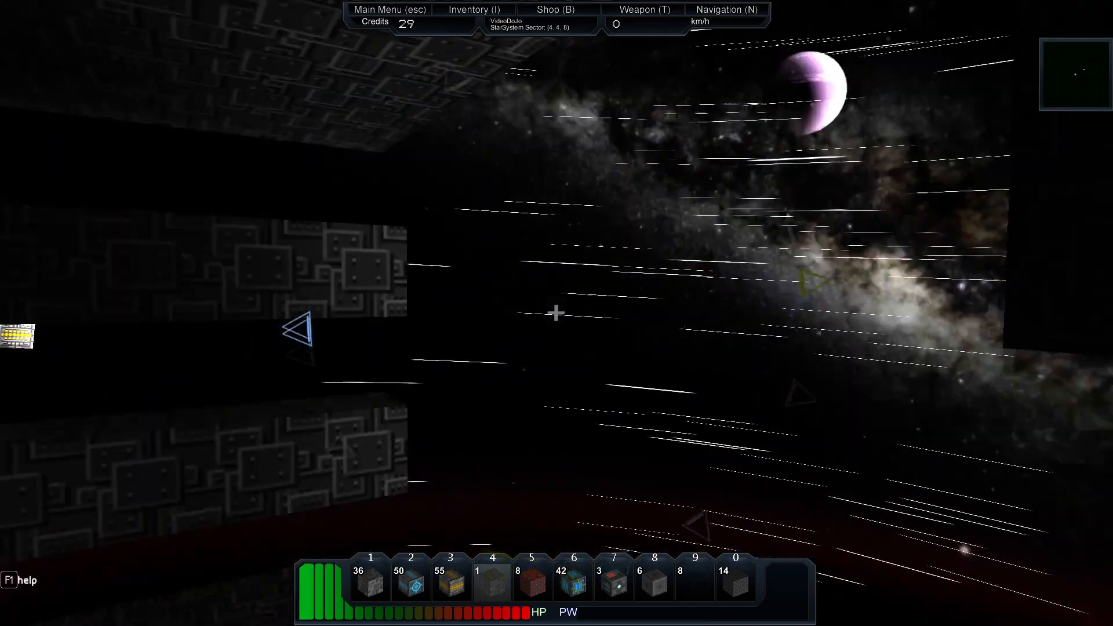
mouse_move(556, 313)
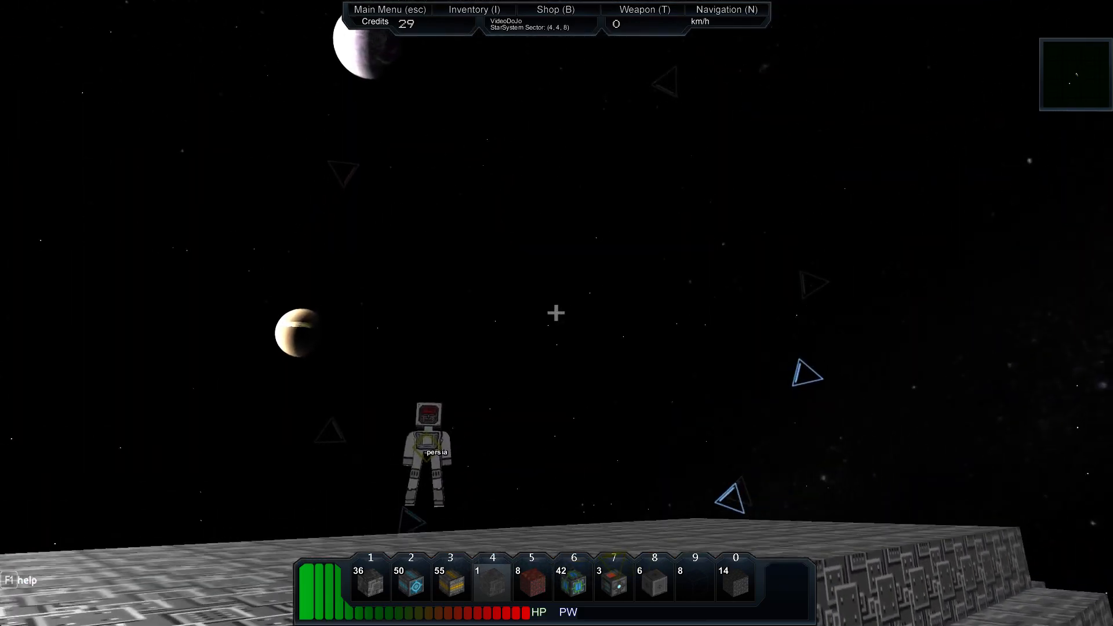
Step: Check the inventory while descending toward the red planet beside the grey building
key(i)
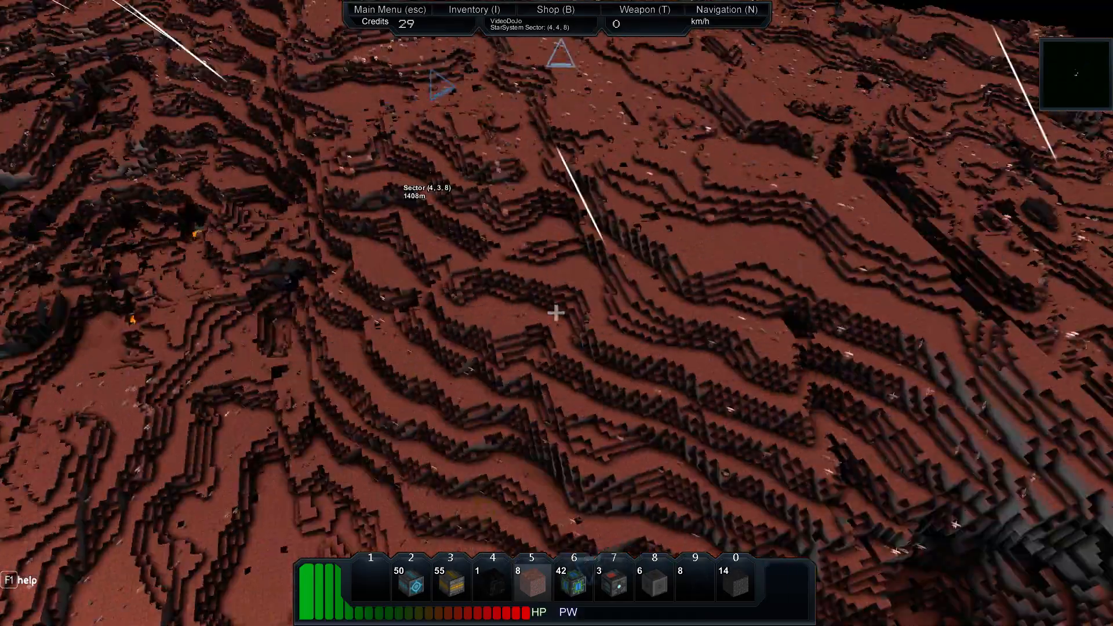
mouse_move(556, 312)
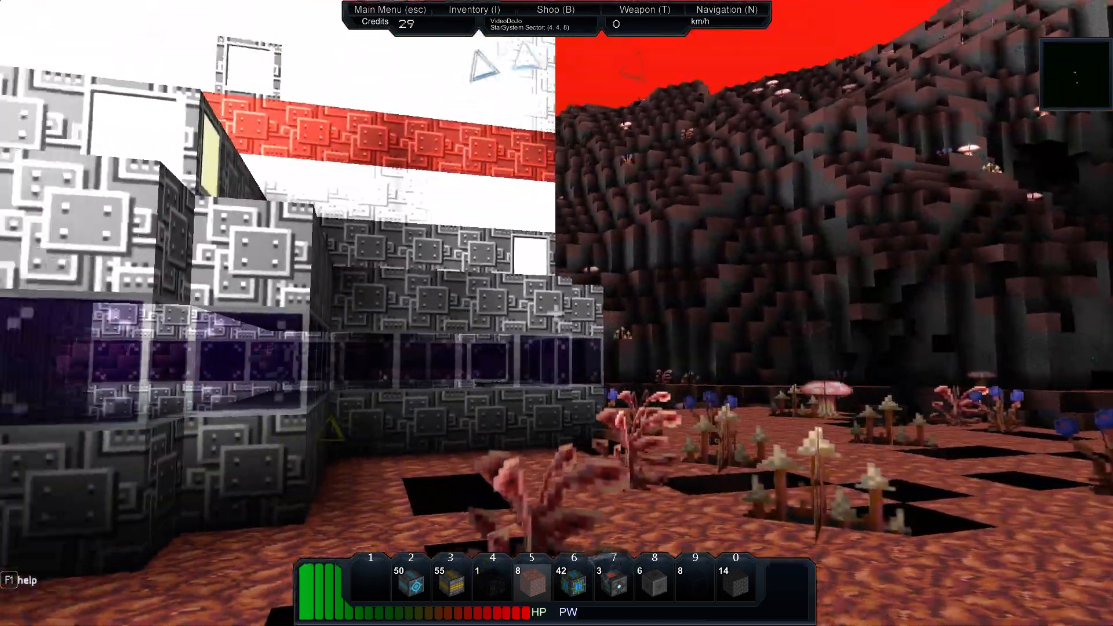
mouse_move(557, 313)
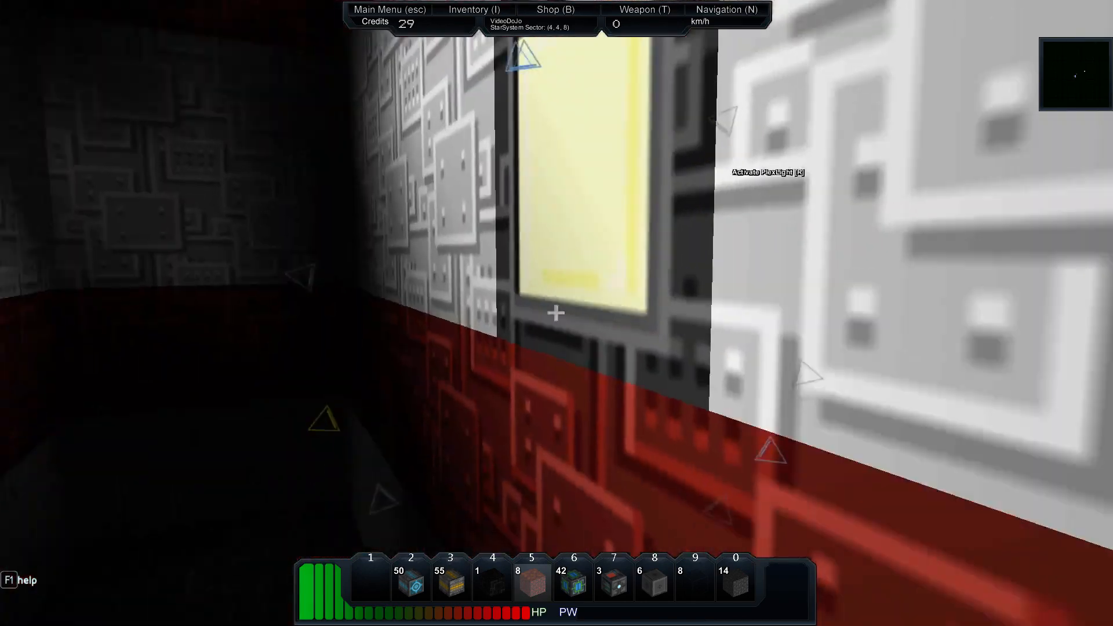
mouse_move(557, 313)
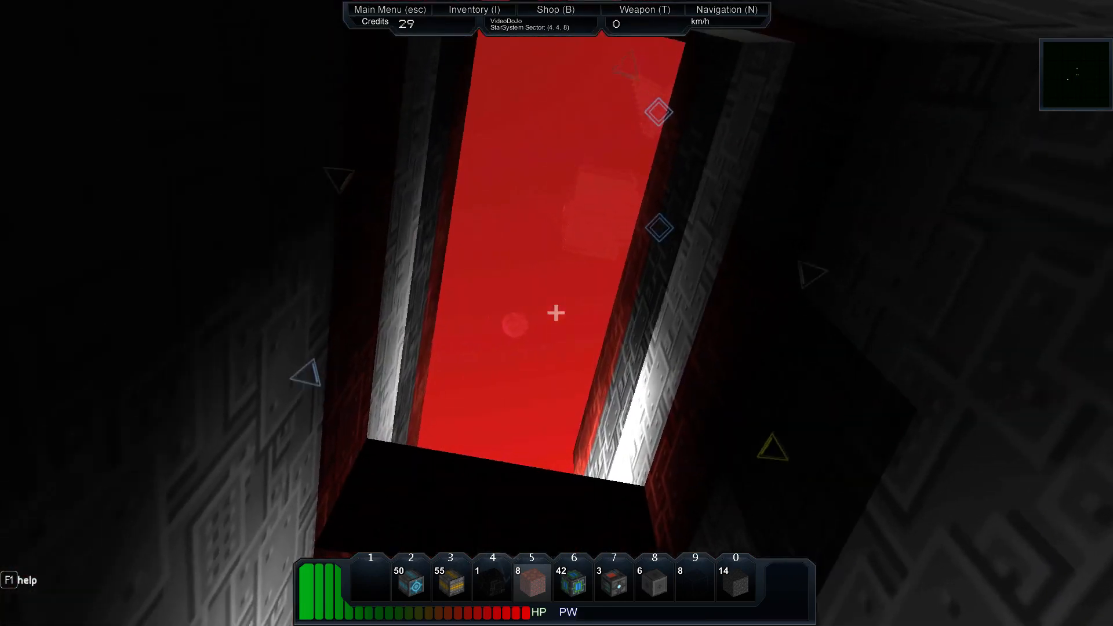
mouse_move(555, 313)
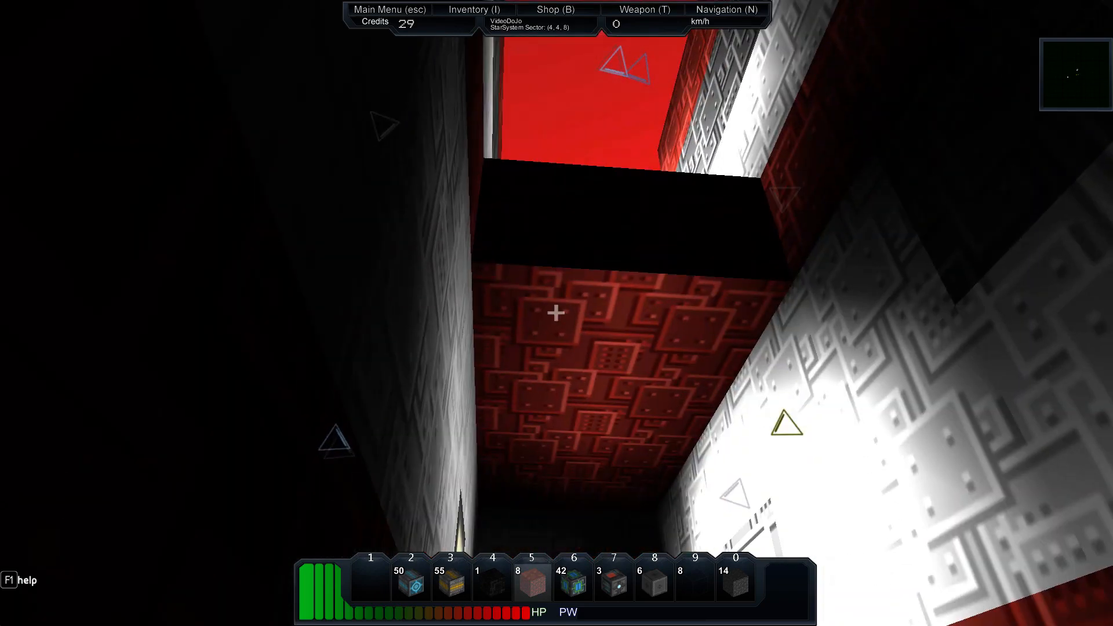
mouse_move(557, 314)
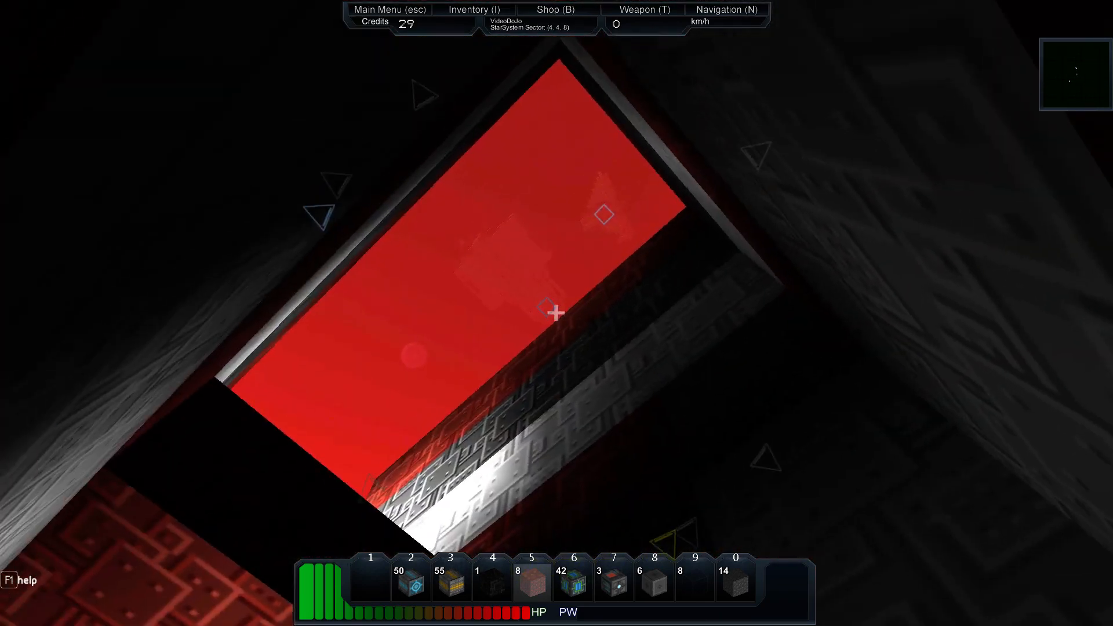
mouse_move(556, 314)
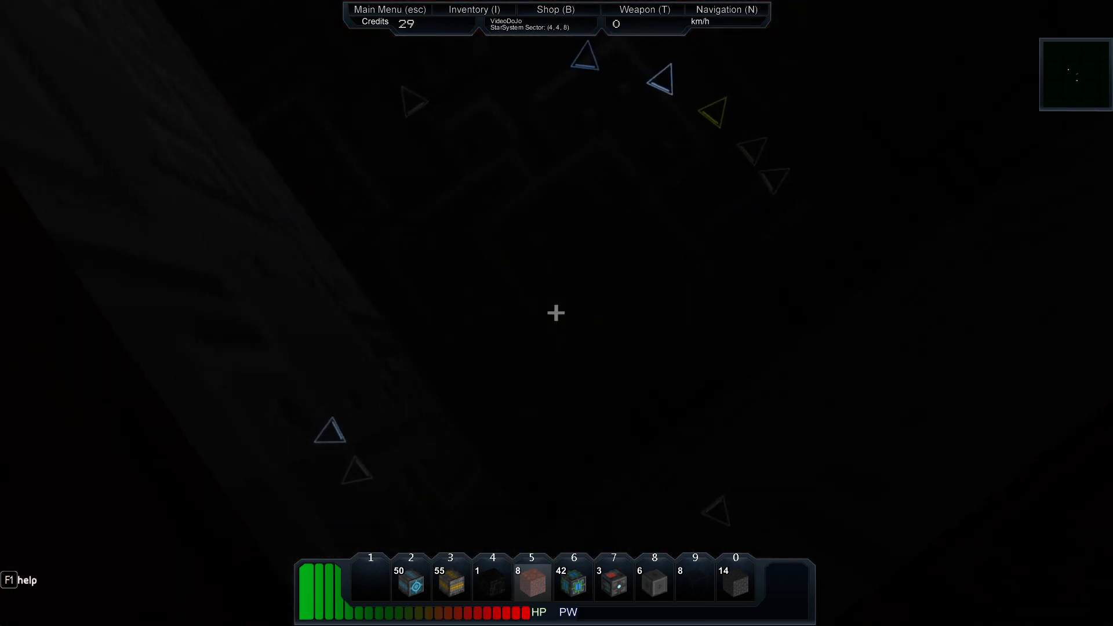
mouse_move(556, 312)
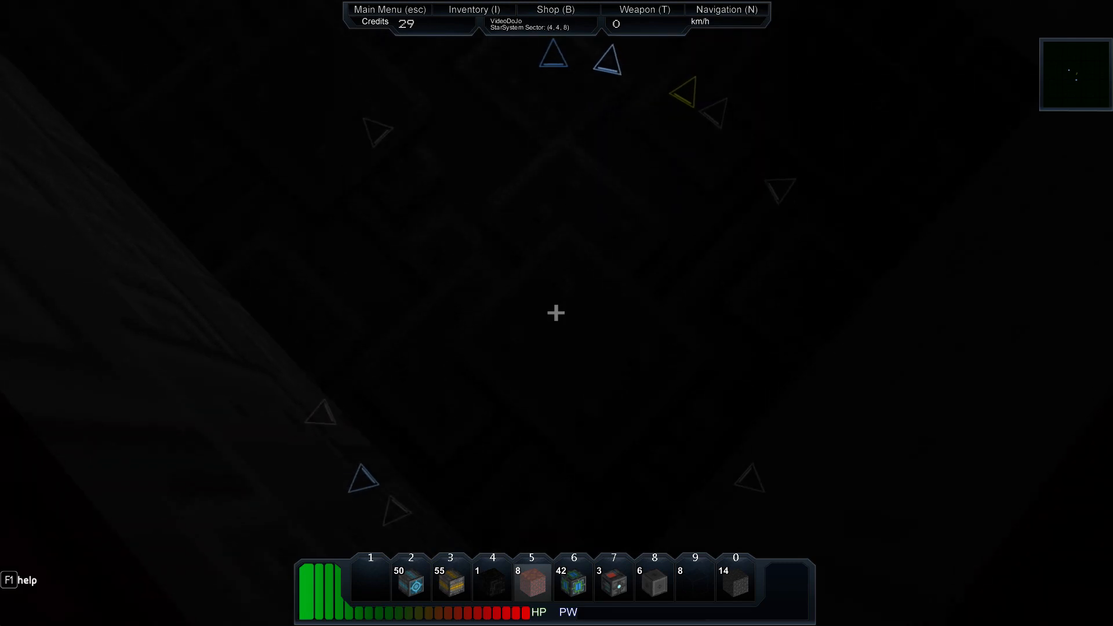
click(556, 313)
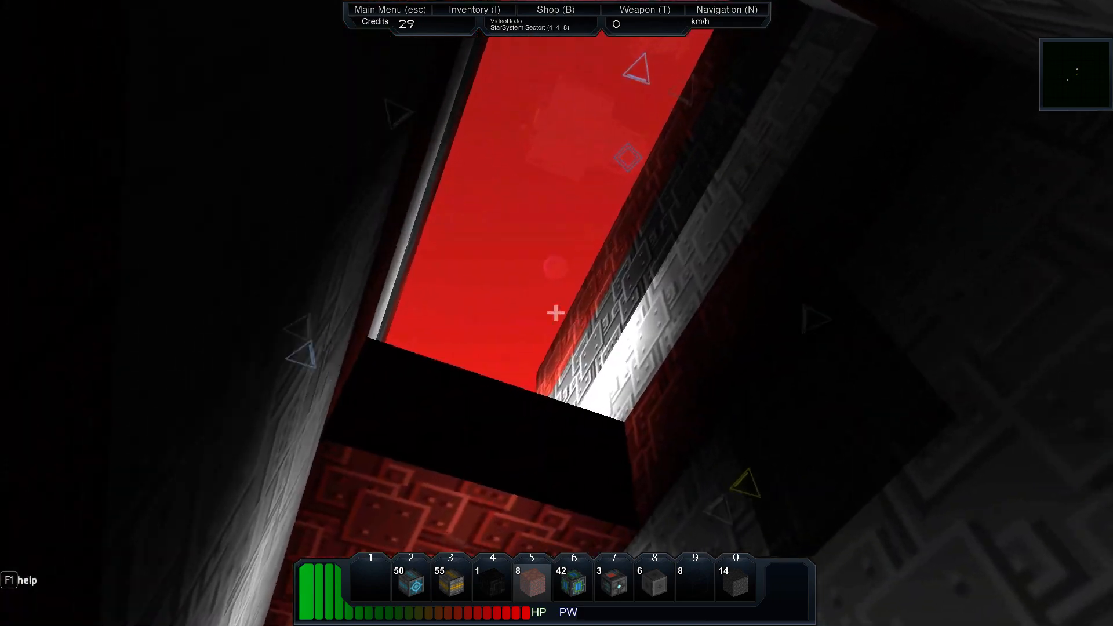
mouse_move(557, 313)
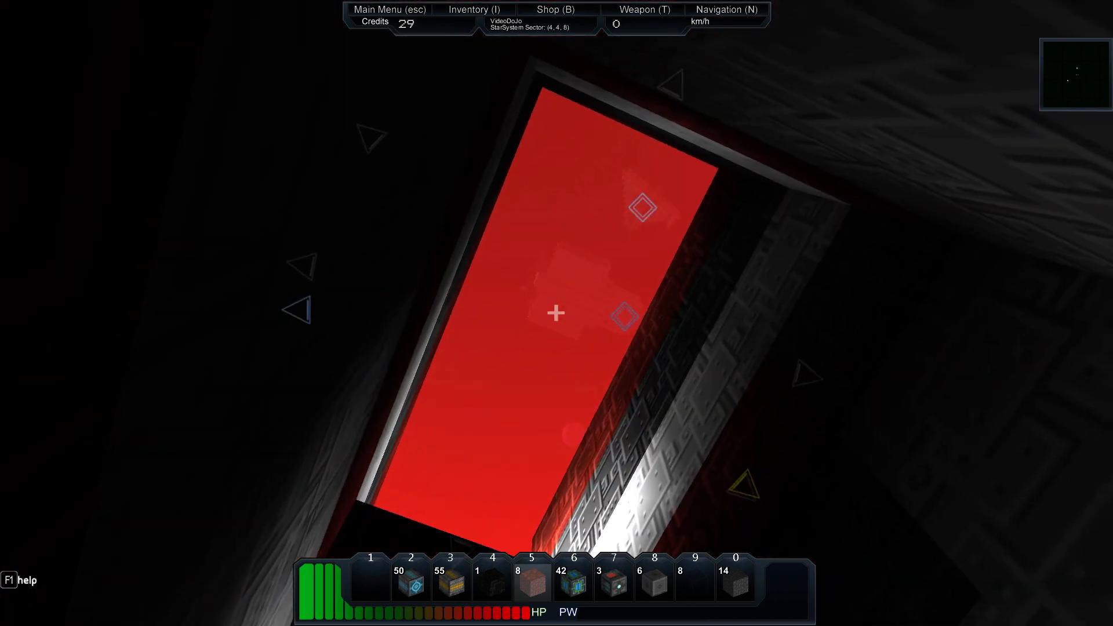
mouse_move(555, 314)
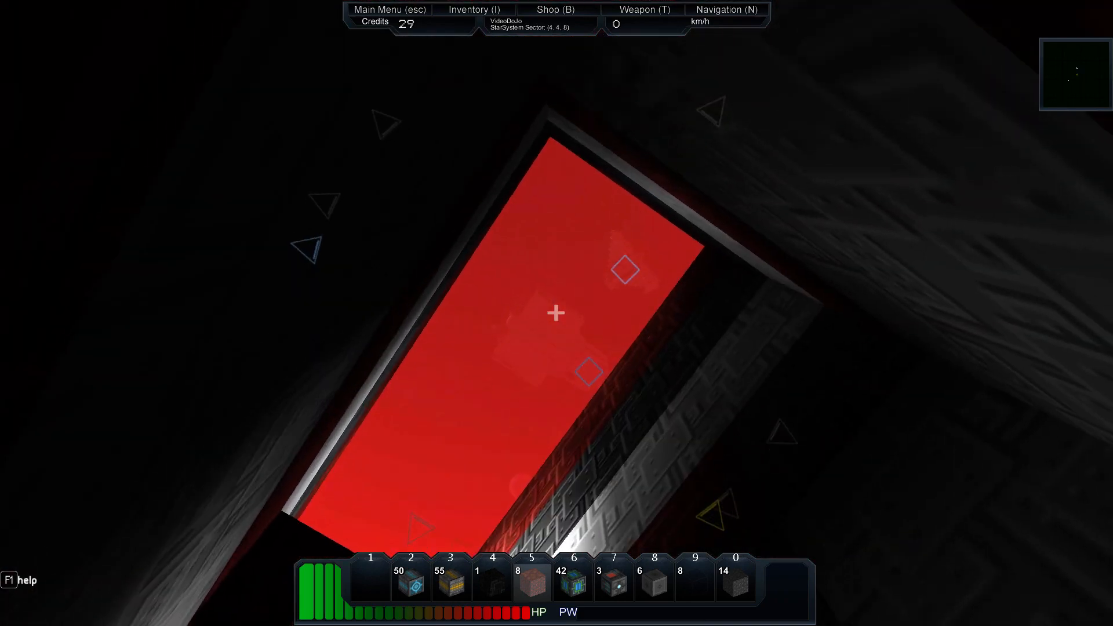
mouse_move(556, 313)
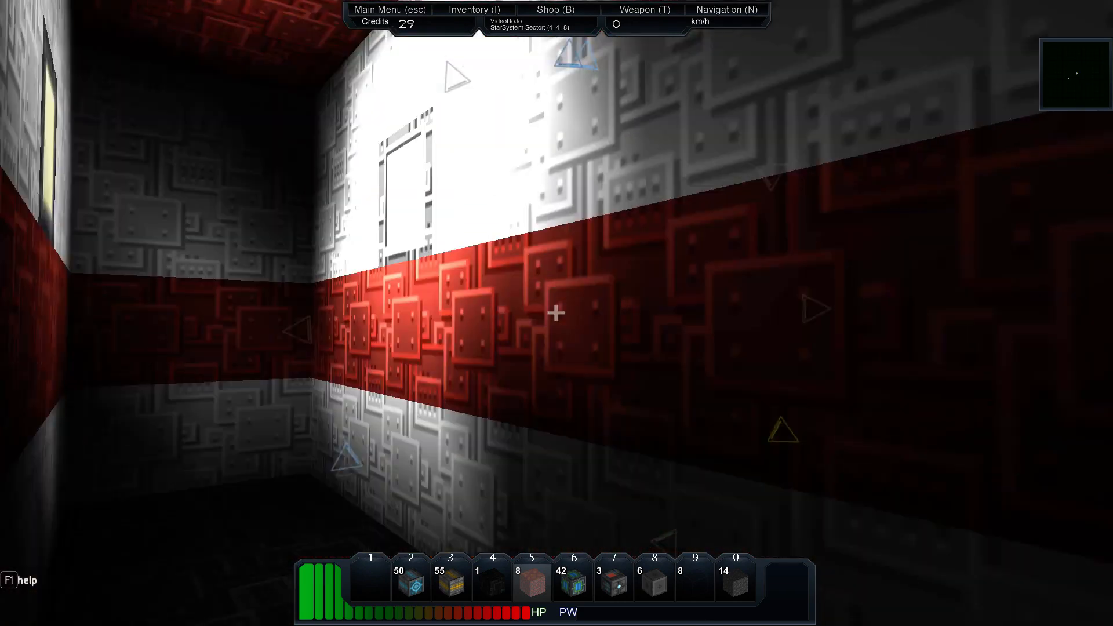
mouse_move(556, 313)
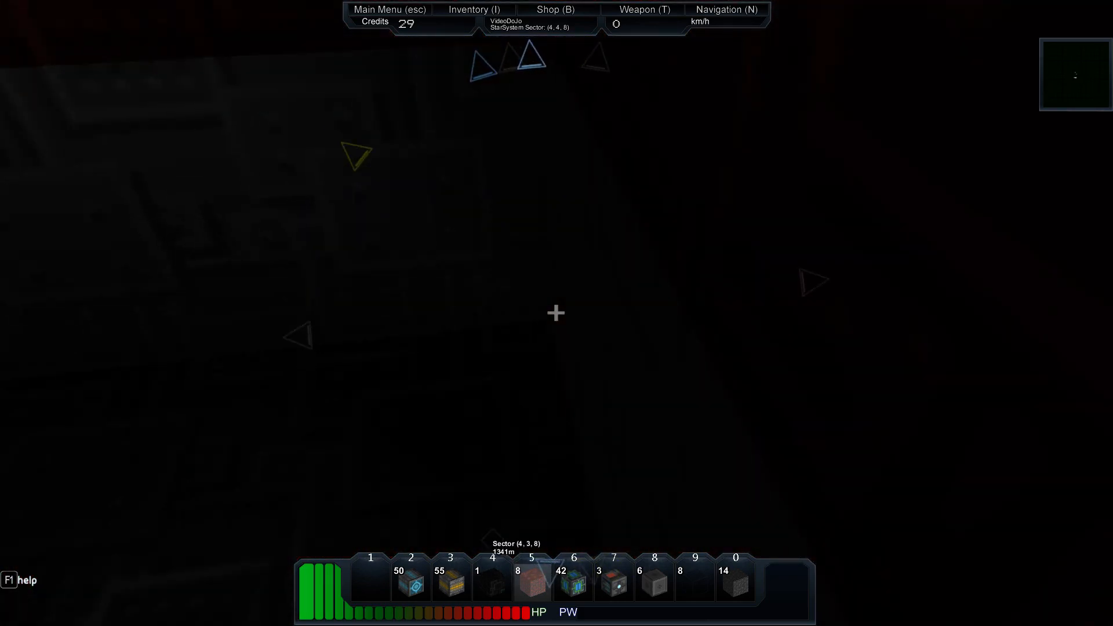
mouse_move(554, 312)
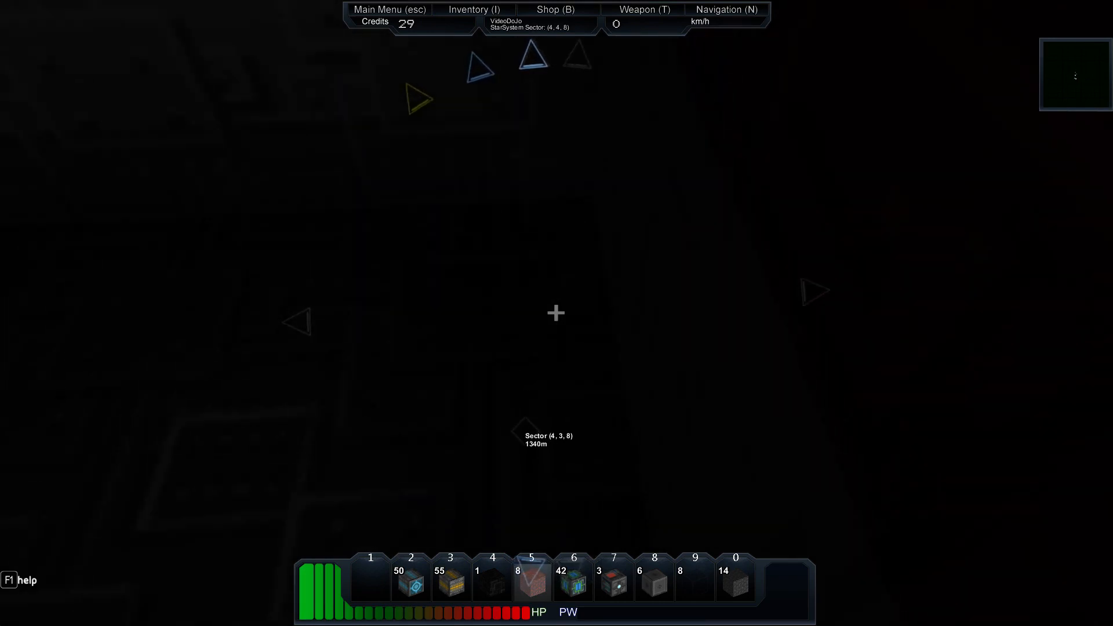
mouse_move(556, 313)
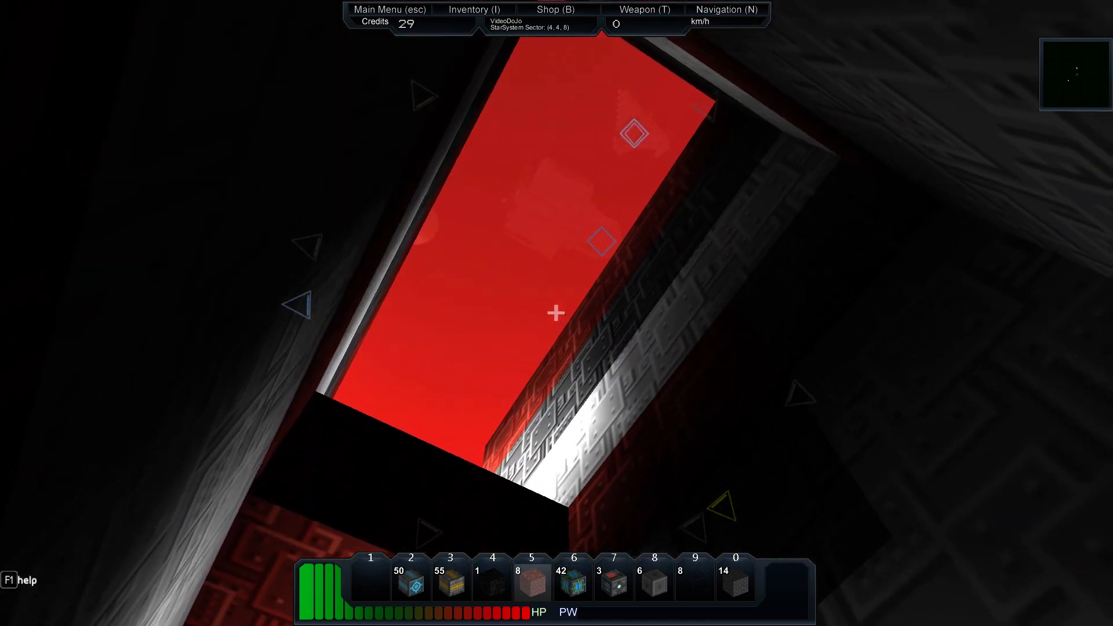
mouse_move(557, 313)
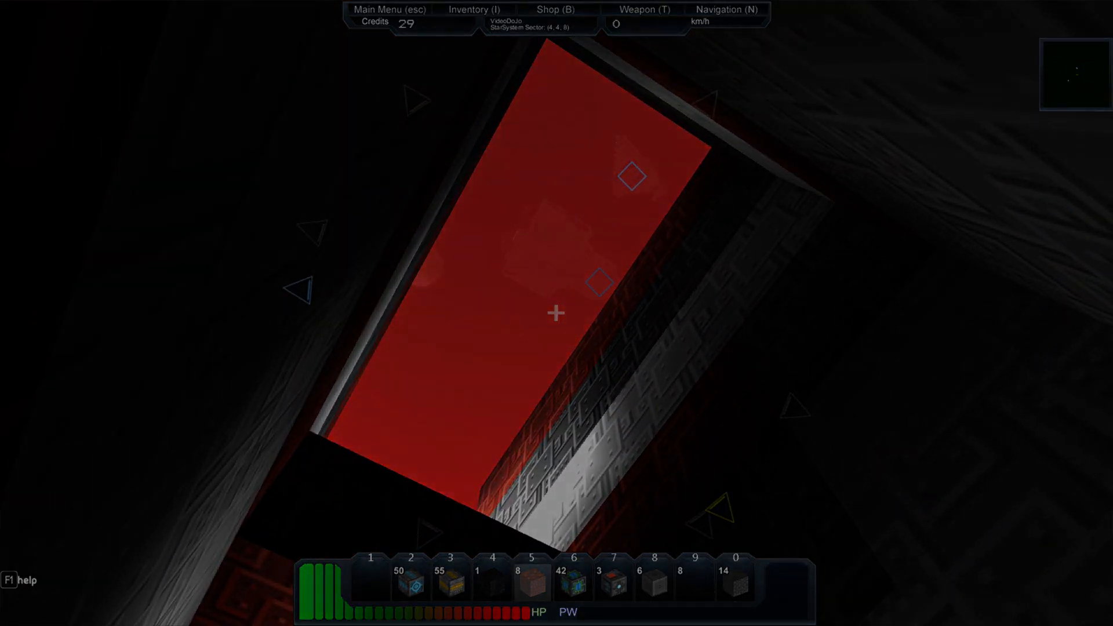